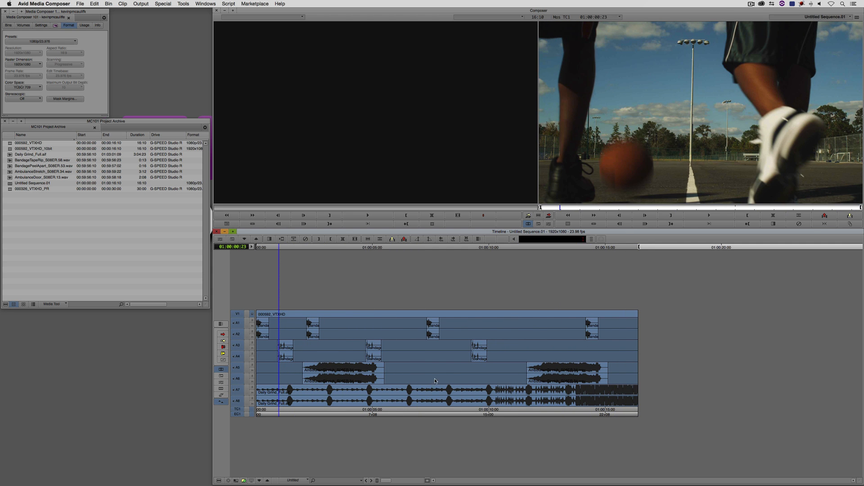
mouse_move(267, 343)
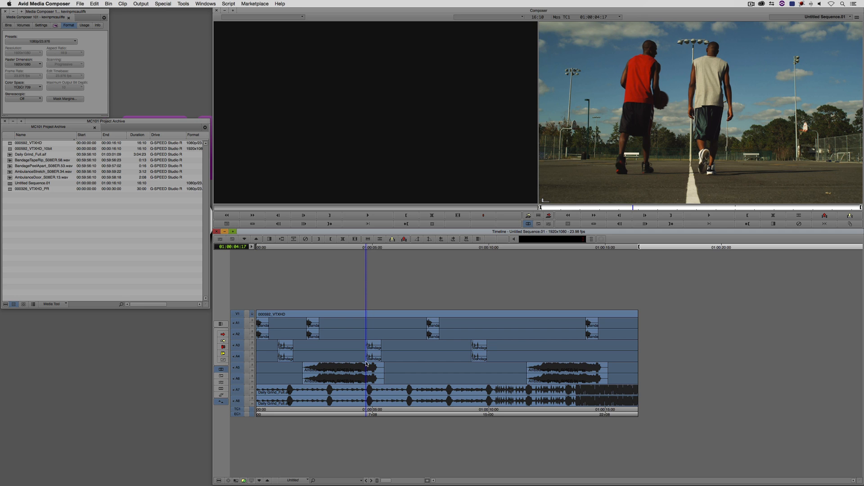
- Bring up the Audio Mixer and review the sequence format and output mapping choices
left_click(182, 4)
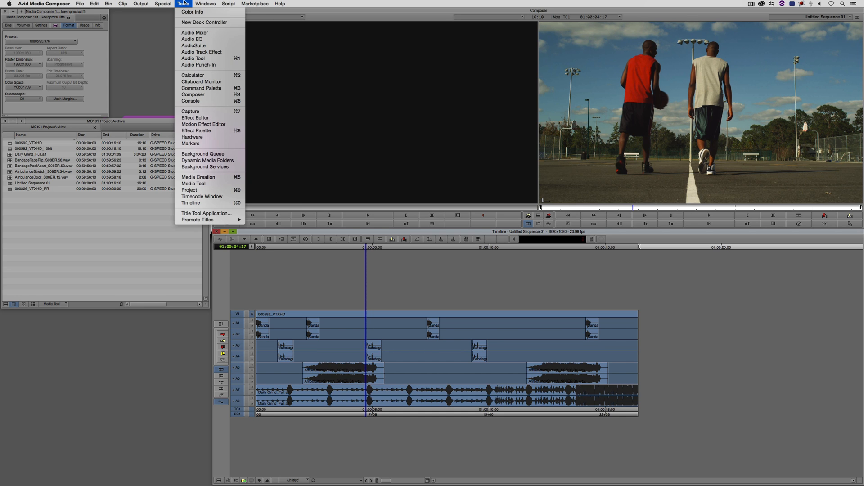
left_click(195, 33)
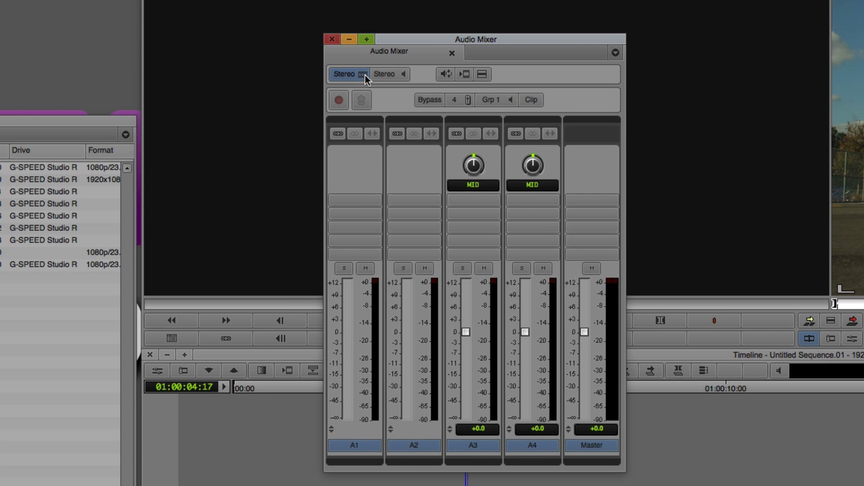
left_click(348, 74)
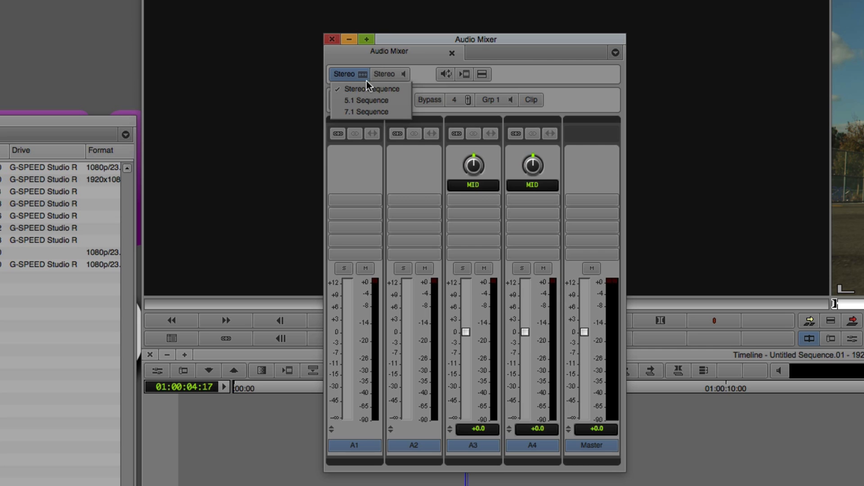
left_click(385, 74)
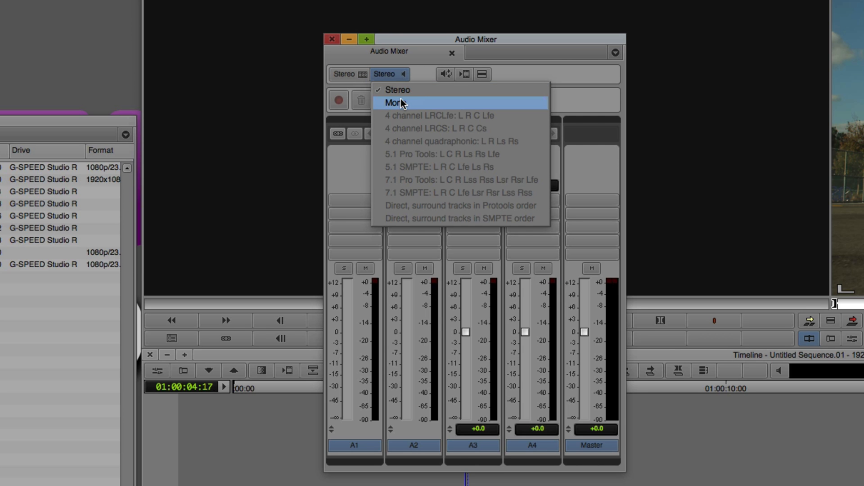
mouse_move(414, 219)
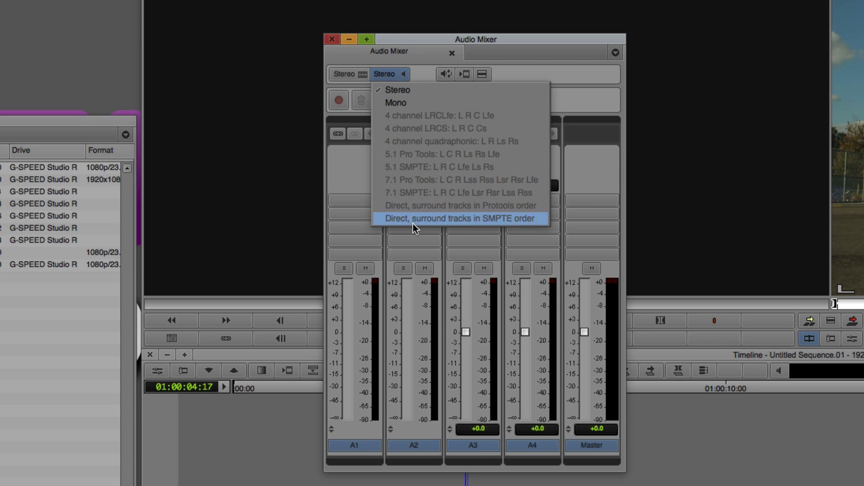
mouse_move(422, 97)
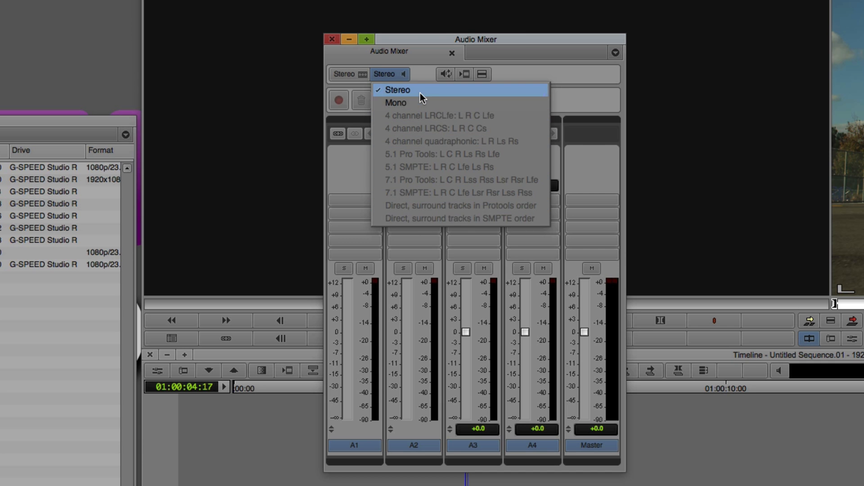
mouse_move(417, 153)
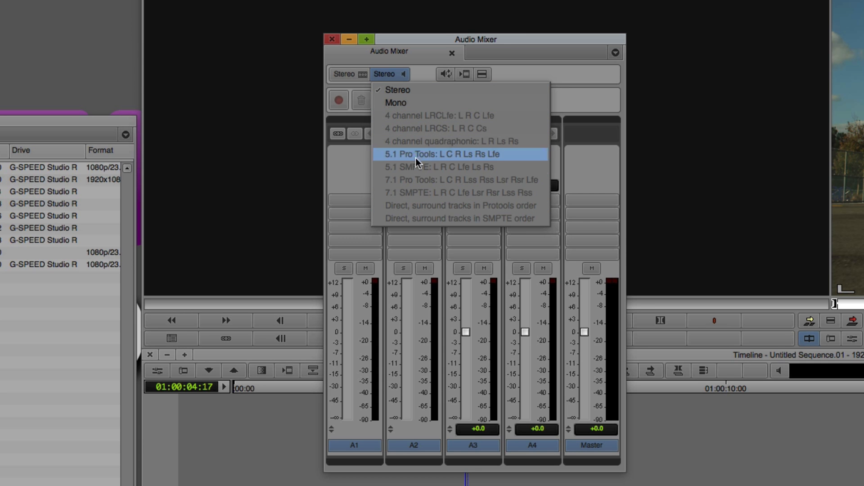
mouse_move(430, 193)
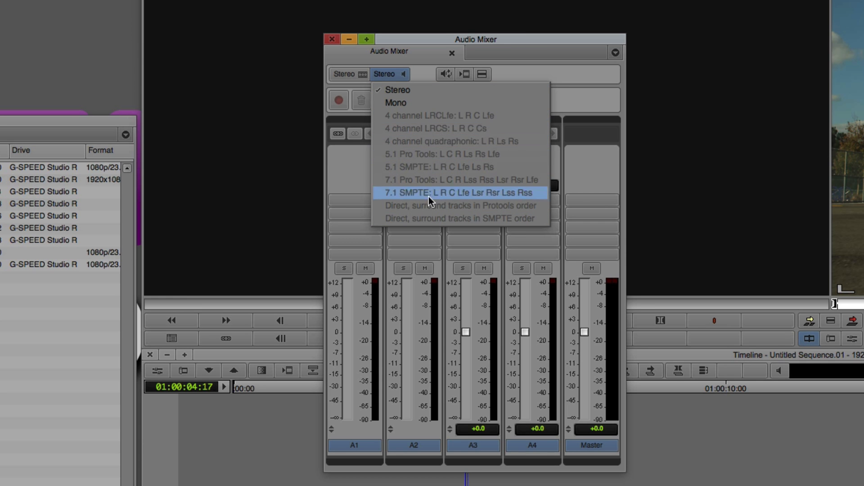
mouse_move(423, 115)
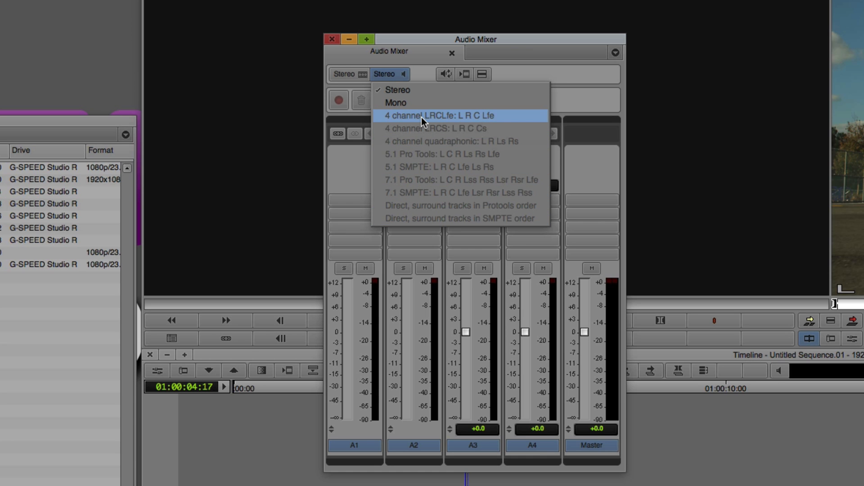
mouse_move(416, 91)
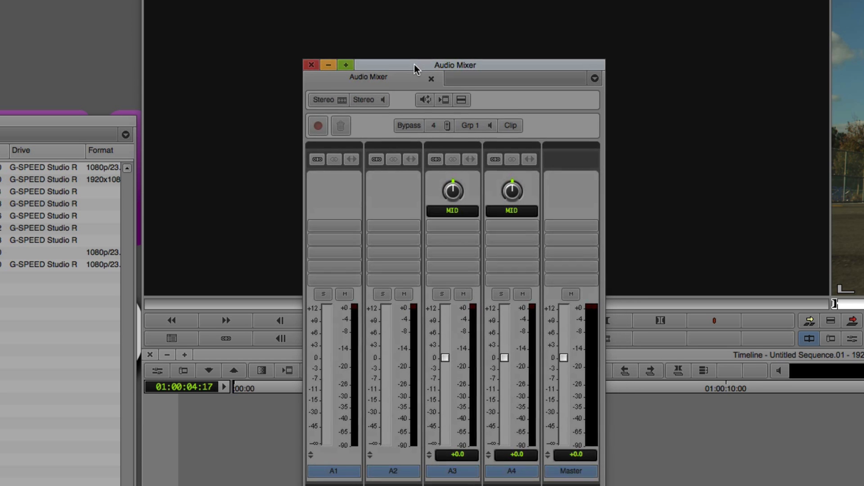
- Set the sequence audio format to 5.1 surround
left_click(328, 99)
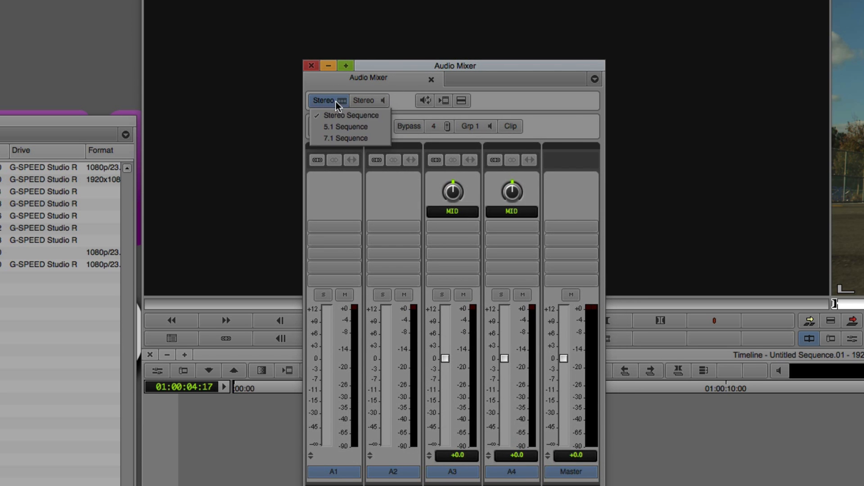
left_click(345, 127)
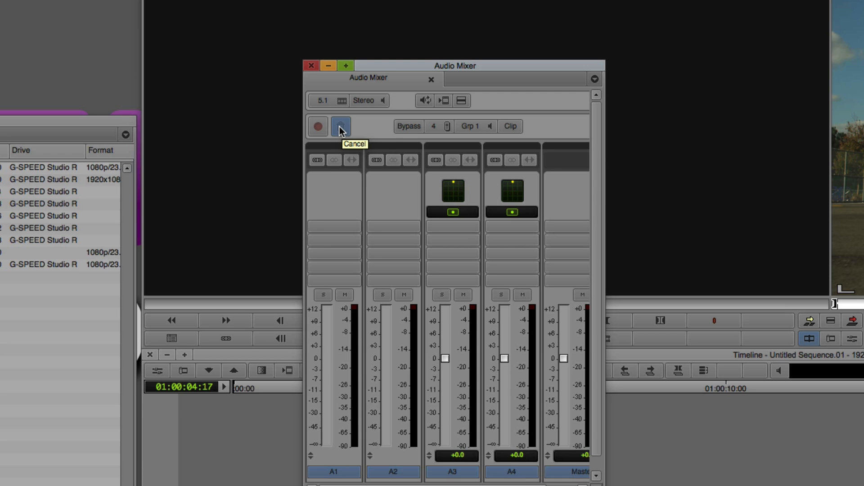
mouse_move(339, 119)
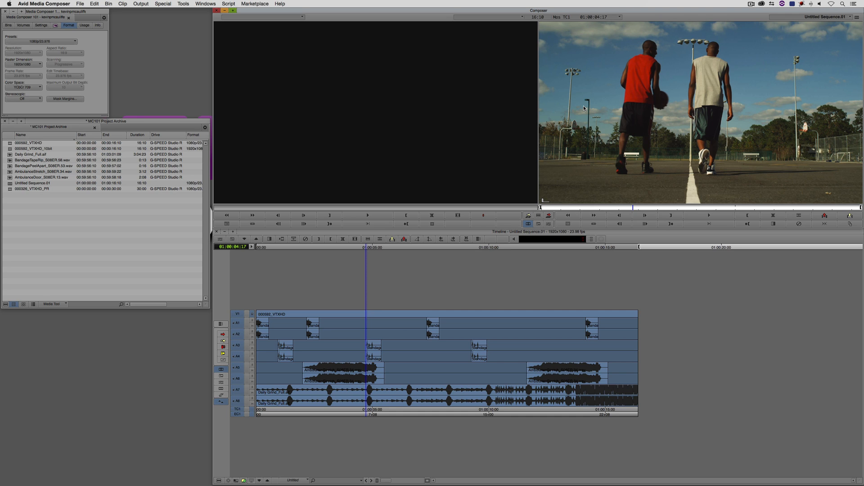
mouse_move(14, 29)
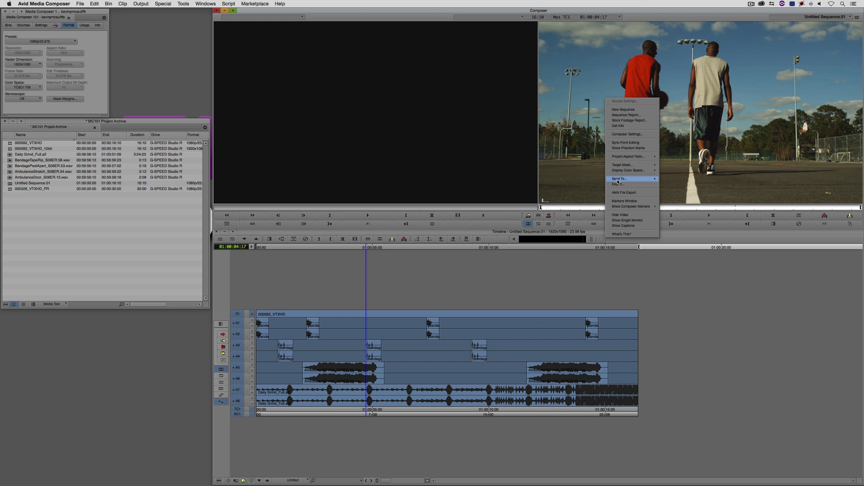
- Bring up export settings with Export As set to QuickTime Movie, same as source
left_click(617, 184)
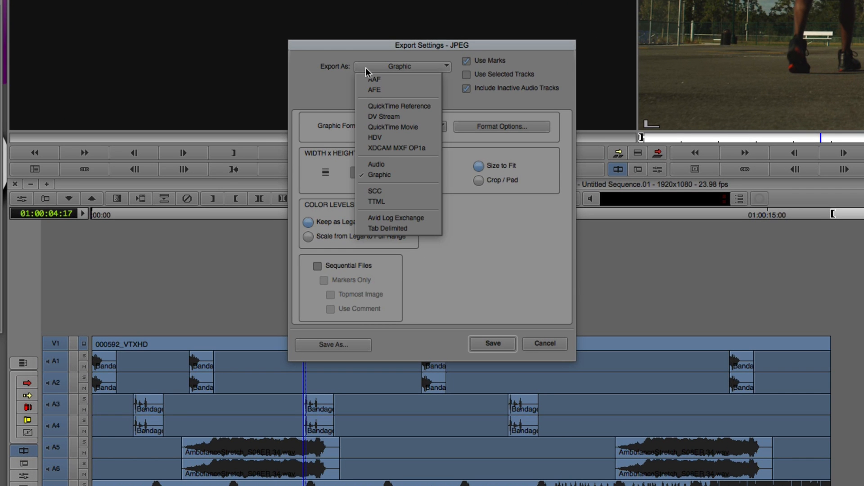
left_click(393, 127)
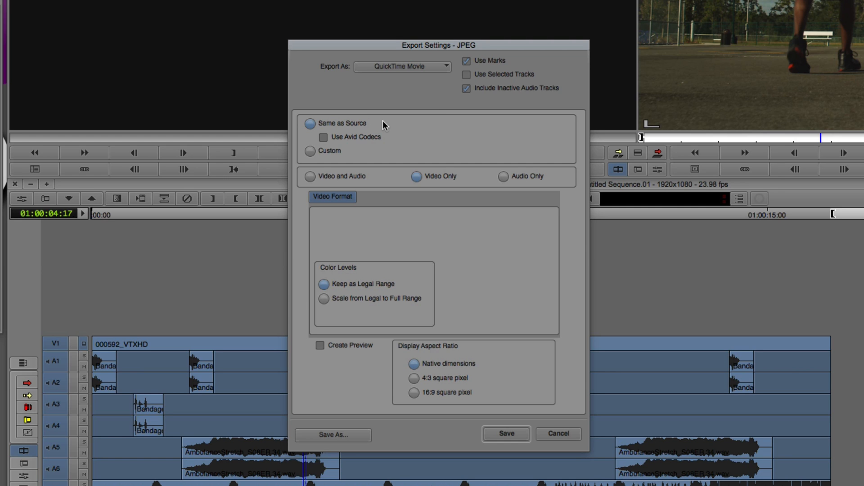
mouse_move(363, 148)
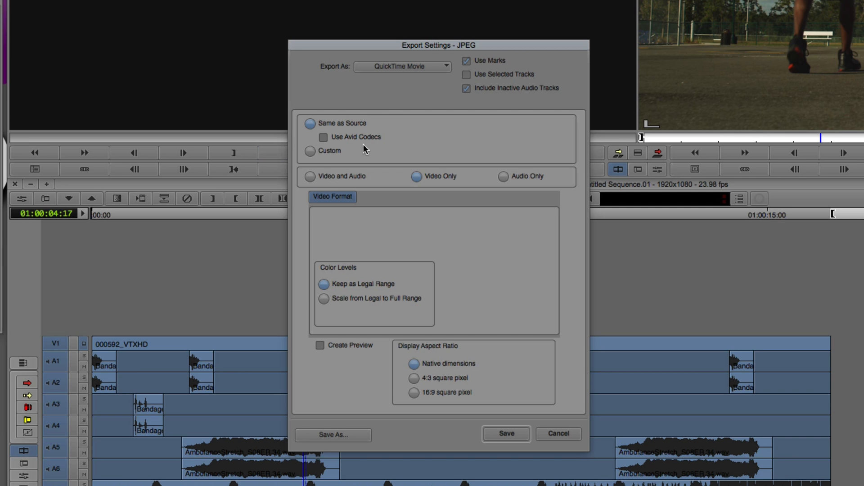
mouse_move(374, 144)
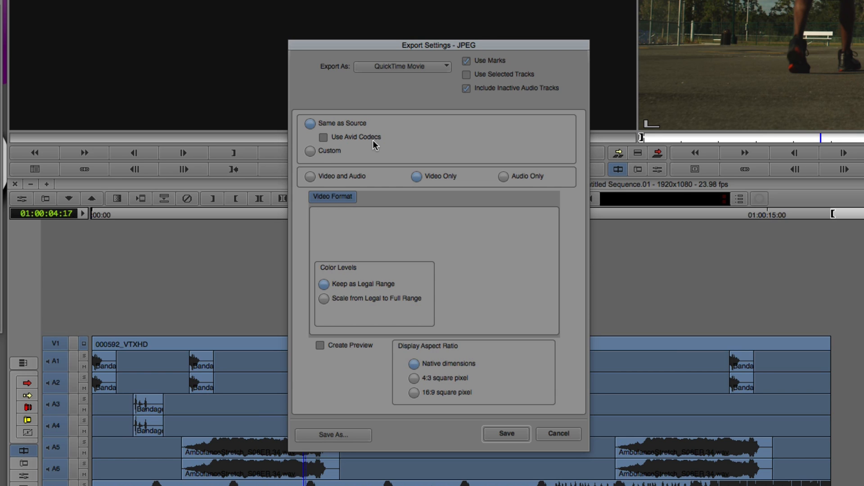
- Keep the export Same as Source and include both Video and Audio
left_click(309, 151)
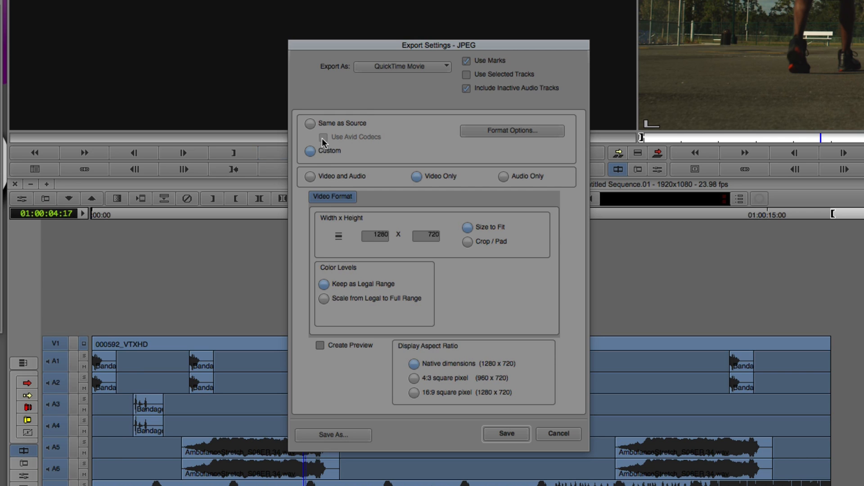
left_click(309, 124)
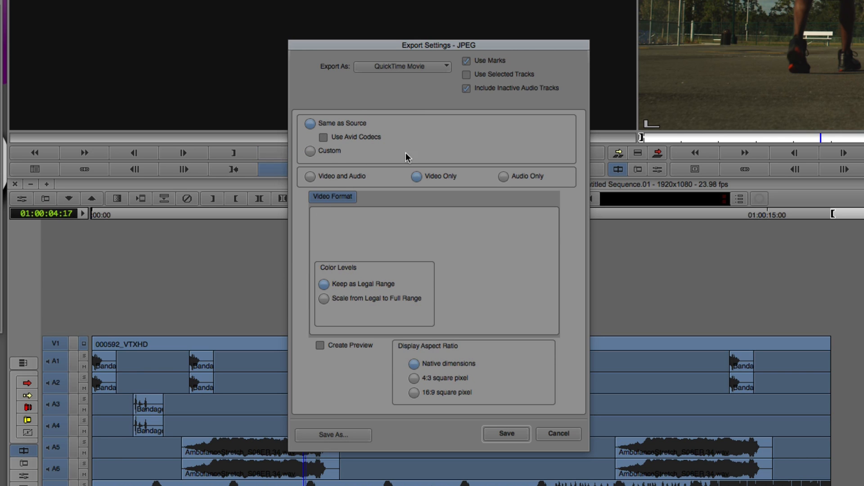
mouse_move(325, 126)
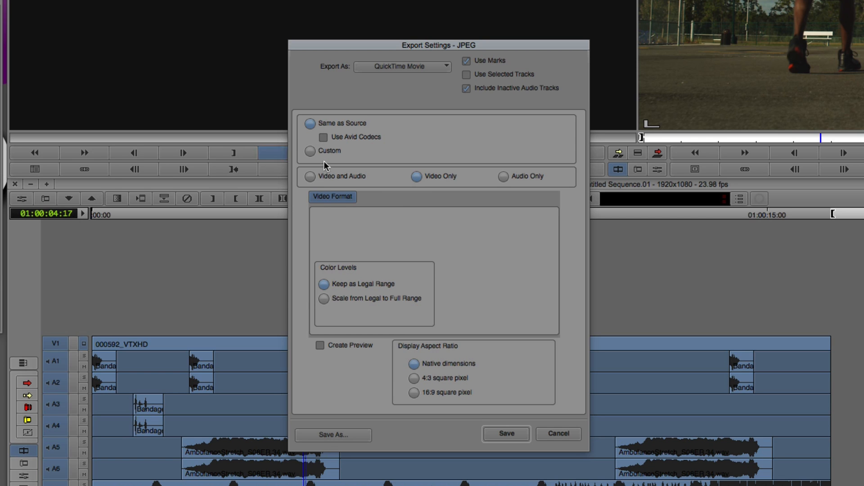
left_click(309, 177)
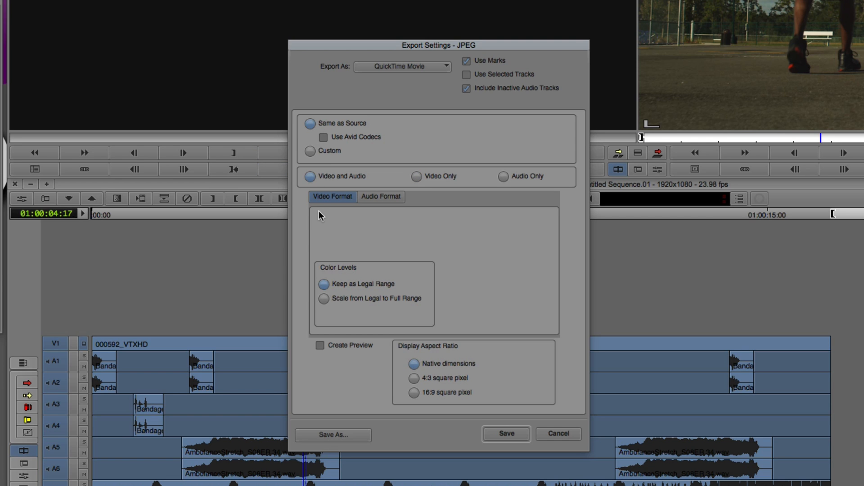
mouse_move(375, 281)
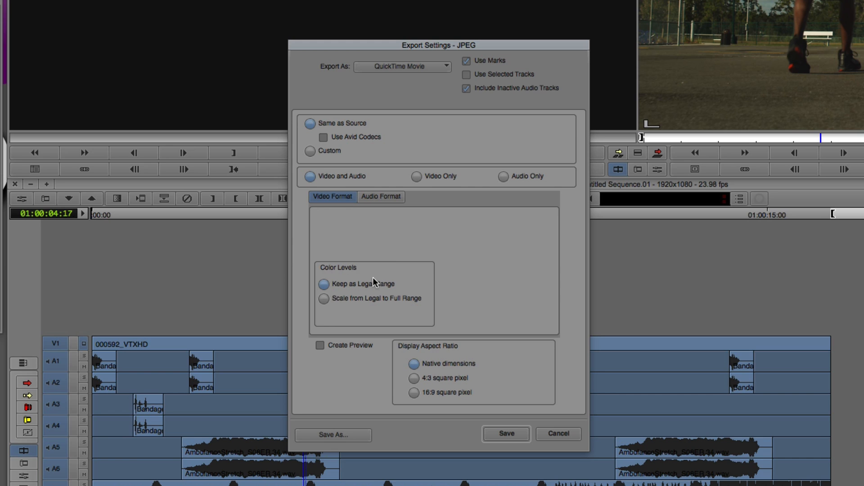
mouse_move(397, 370)
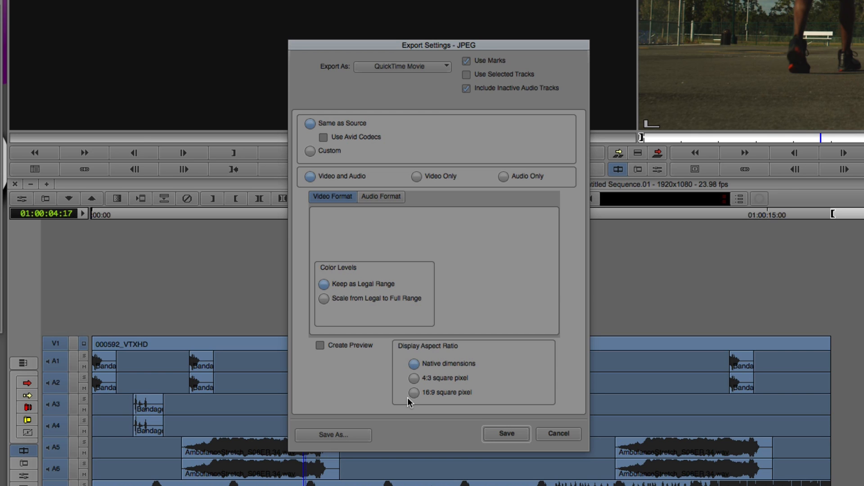
mouse_move(376, 183)
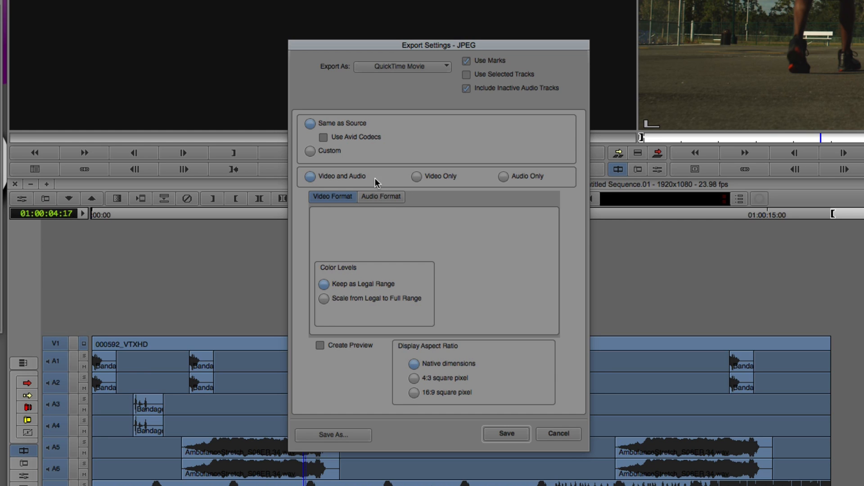
- Set the export audio to Direct Out and save the settings as the QT SAS Export preset
left_click(379, 197)
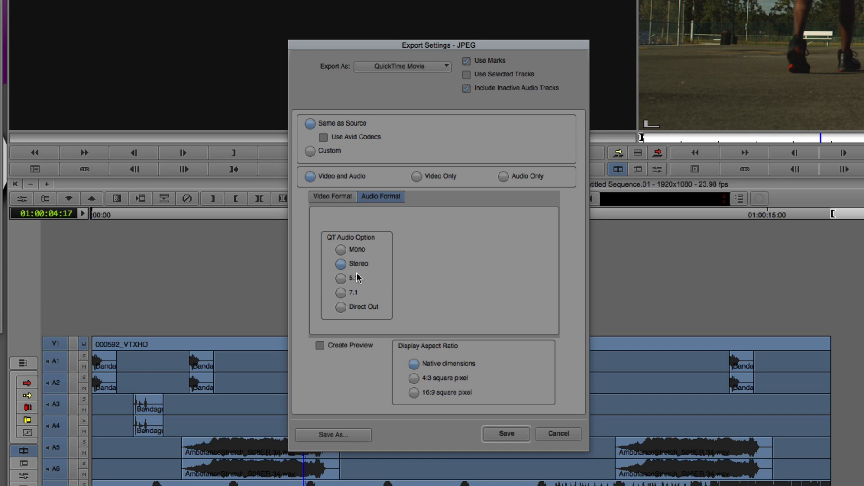
mouse_move(340, 315)
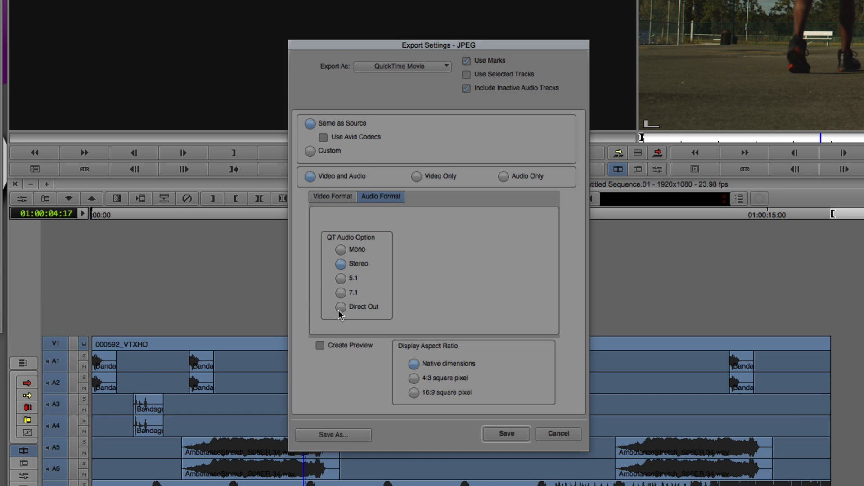
left_click(341, 307)
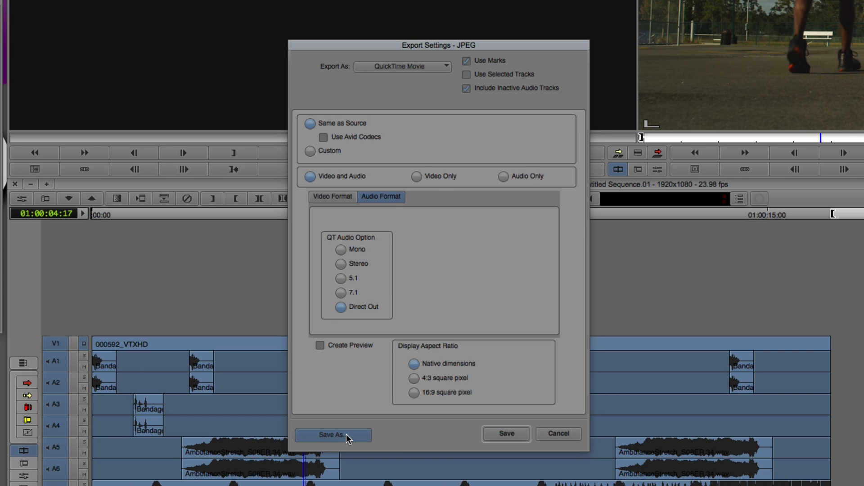
left_click(331, 434)
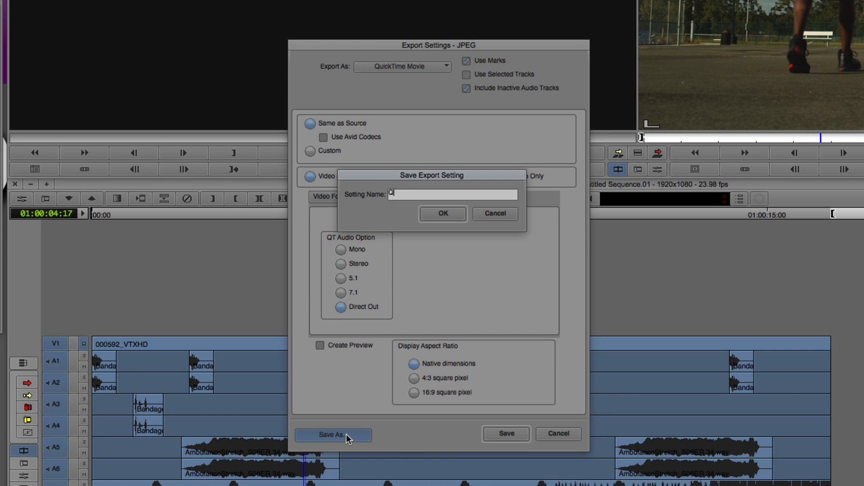
type("QT SAS E")
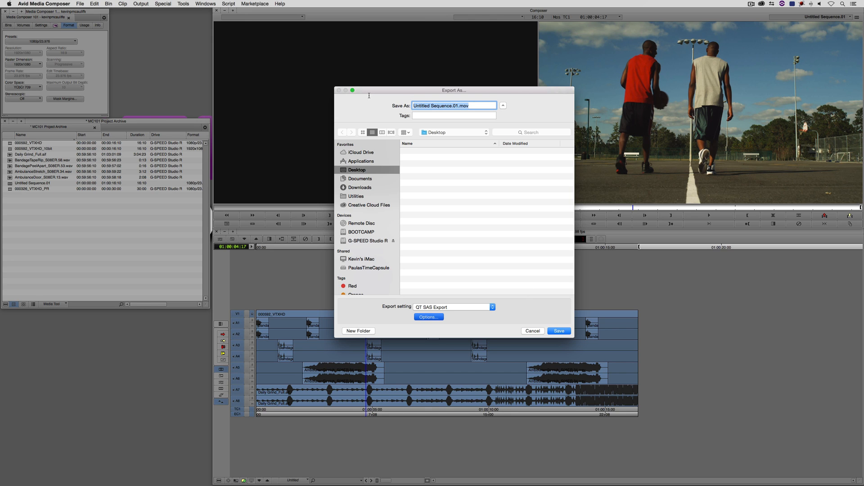
- Export the movie to the desktop as 'Avid DNxHD Proper'
type("Avid DNxHD Prop")
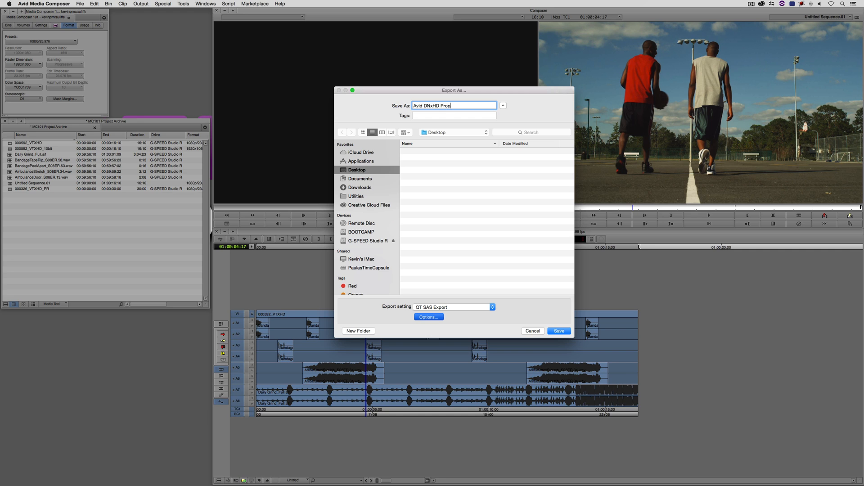
type("er")
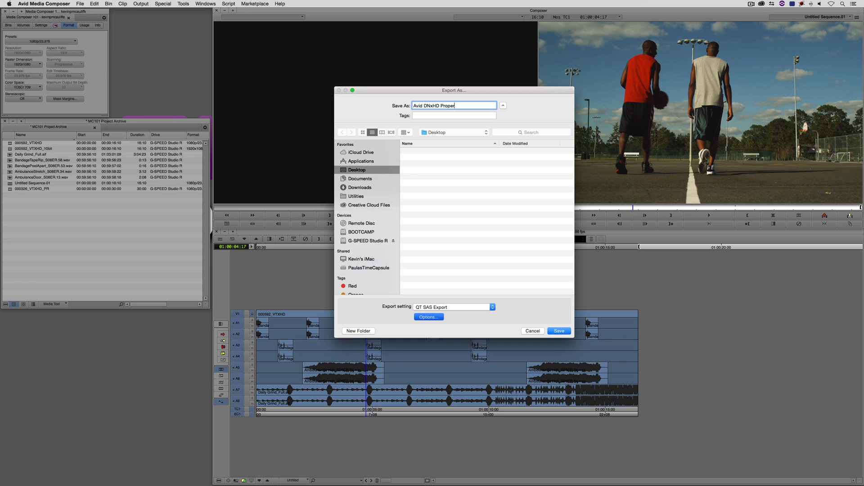
left_click(532, 330)
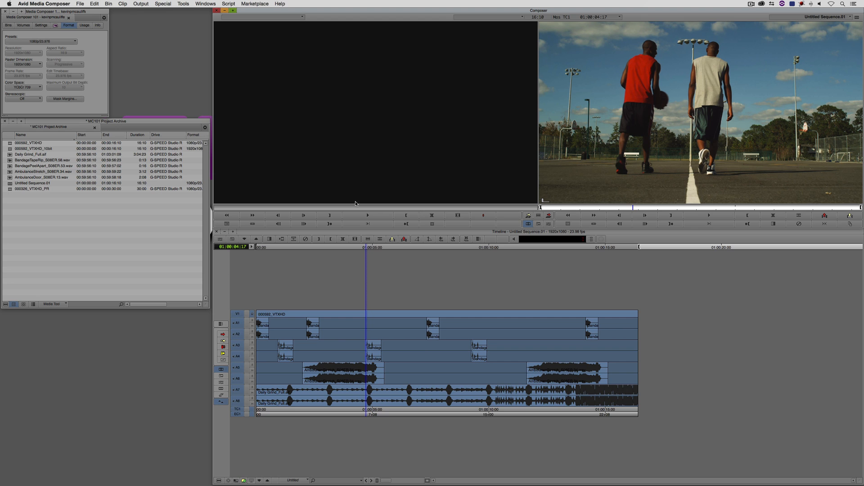
mouse_move(667, 153)
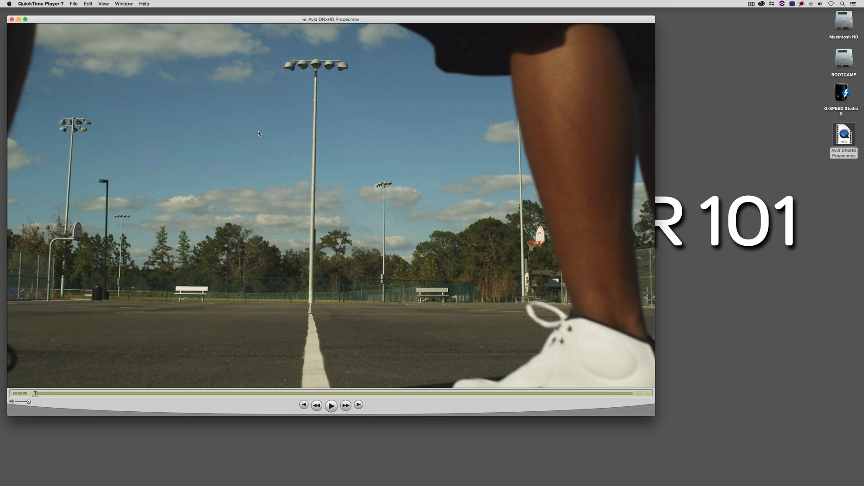
- Show the Movie Inspector for Avid DNxHD Proper.mov to read its format details
left_click(124, 3)
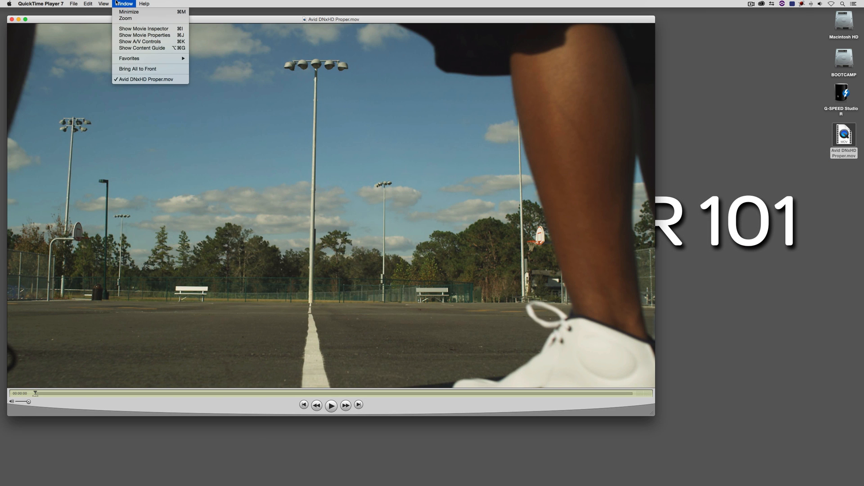
mouse_move(144, 35)
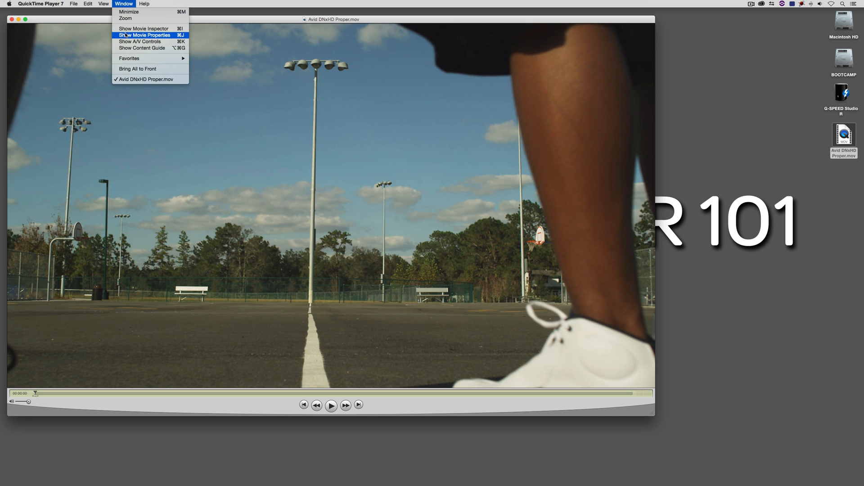
left_click(143, 28)
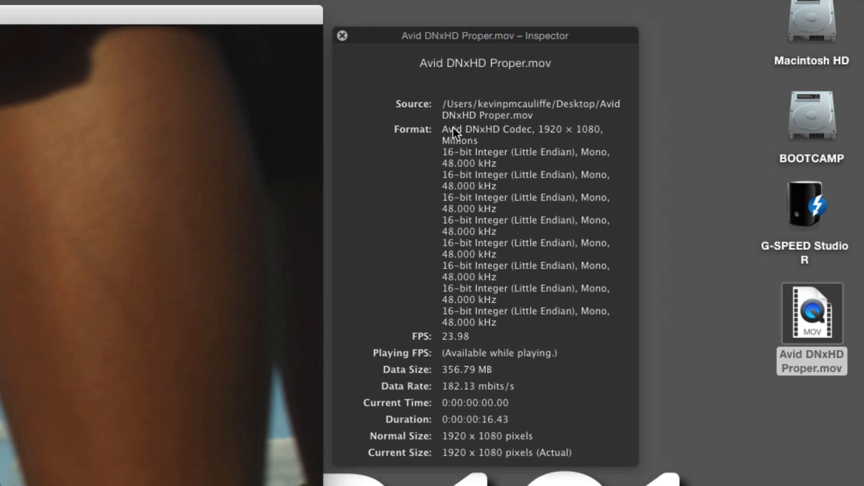
mouse_move(505, 136)
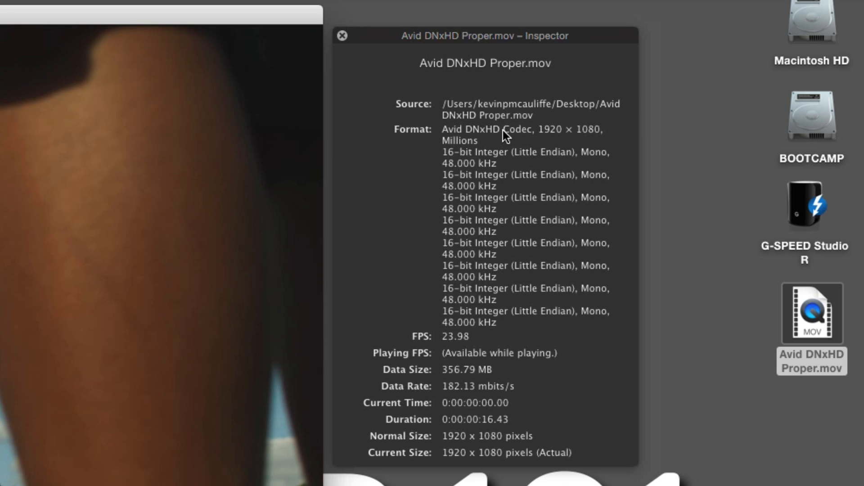
mouse_move(602, 89)
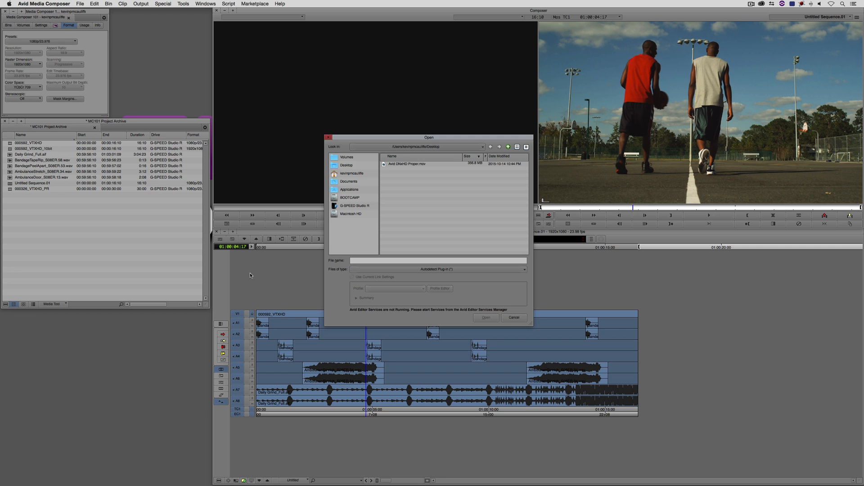
- Link Avid DNxHD Proper.mov from the Desktop into the bin and select the new clip
left_click(407, 164)
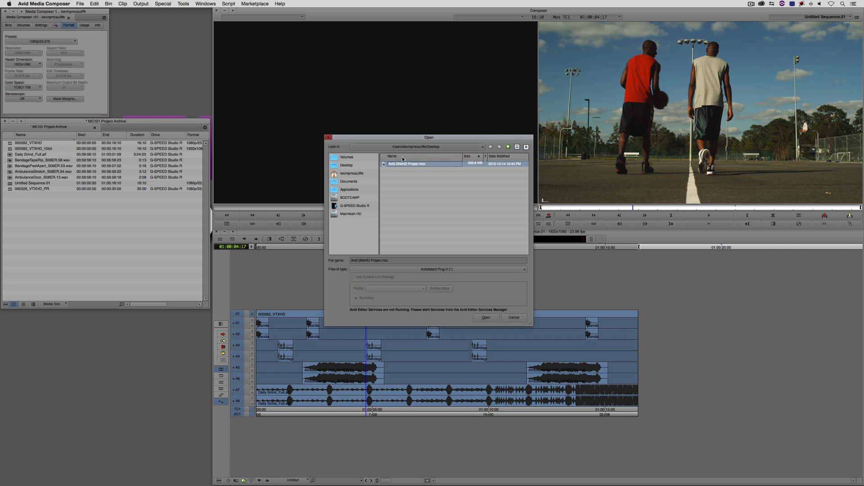
mouse_move(505, 304)
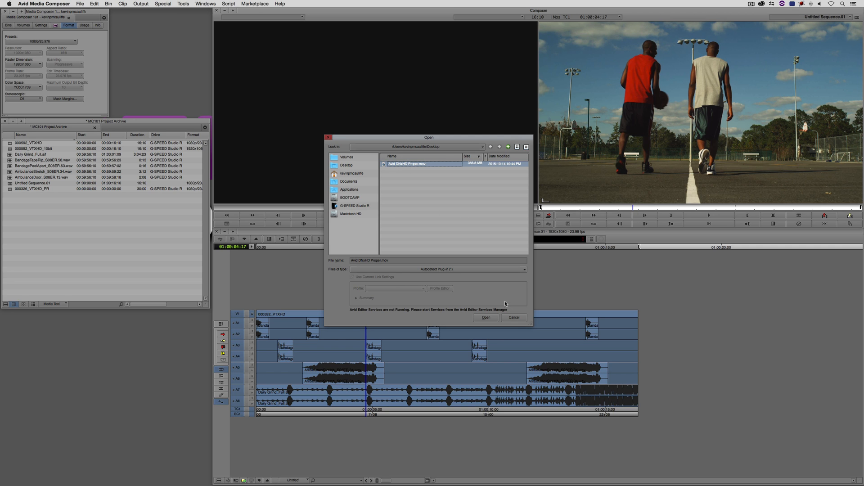
left_click(484, 318)
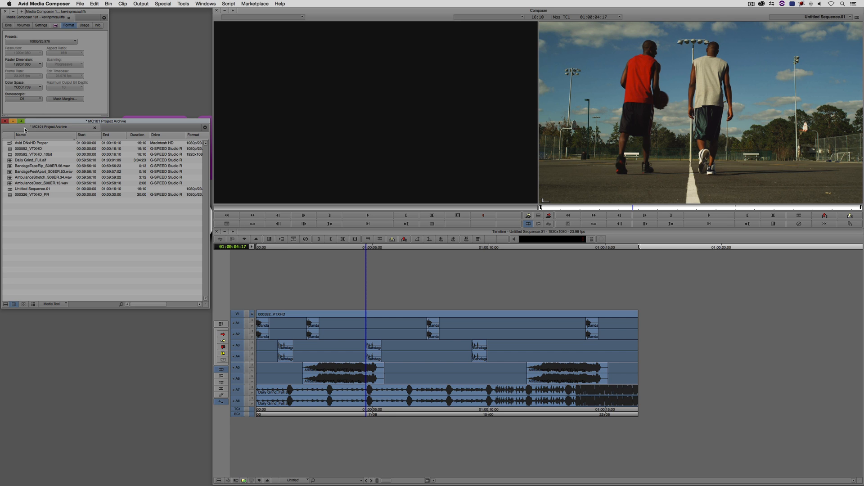
left_click(34, 143)
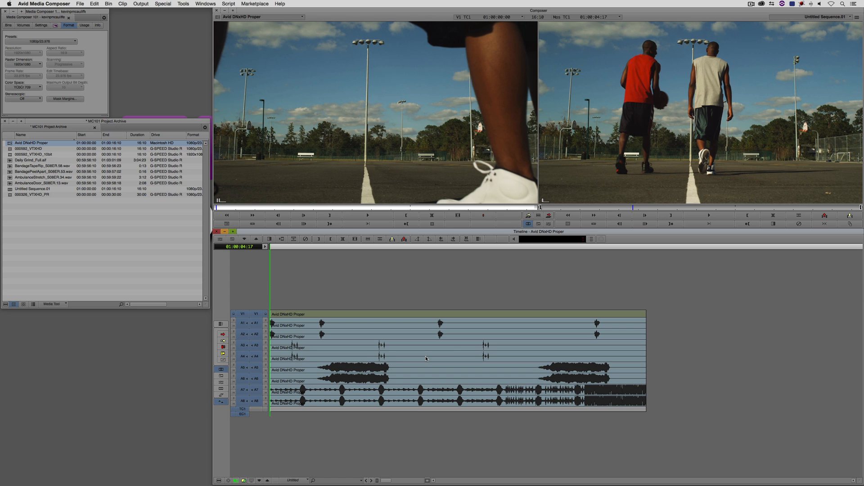
mouse_move(427, 296)
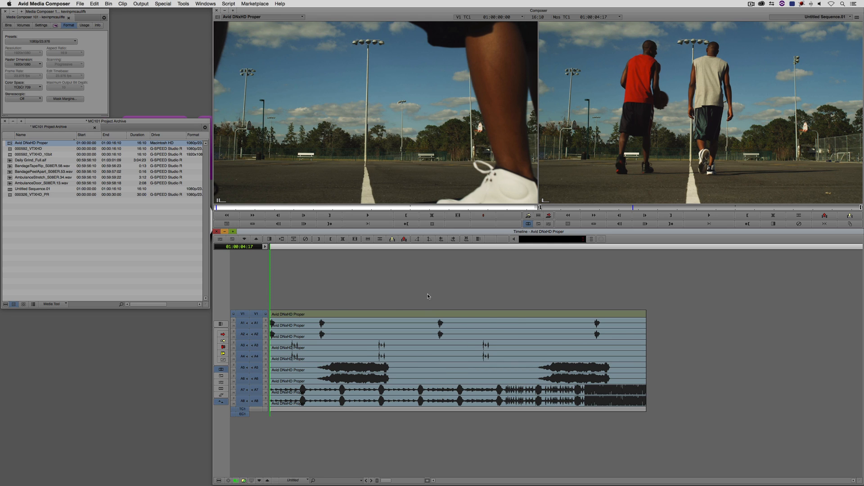
mouse_move(468, 289)
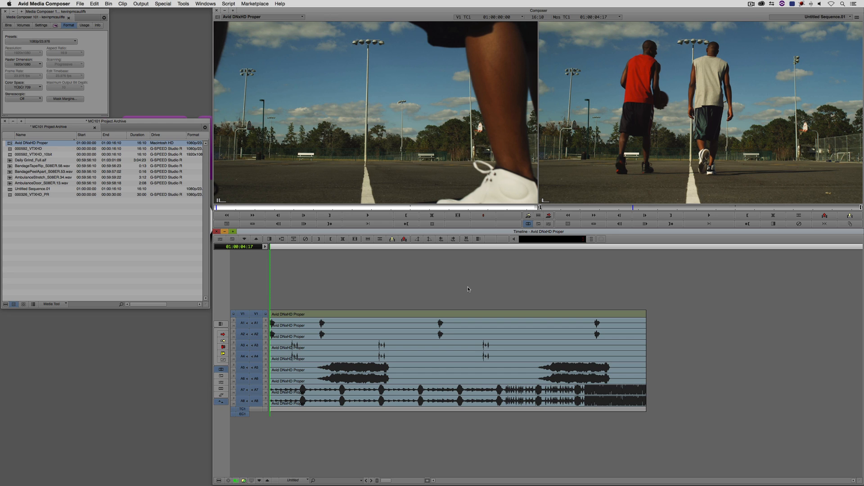
mouse_move(440, 345)
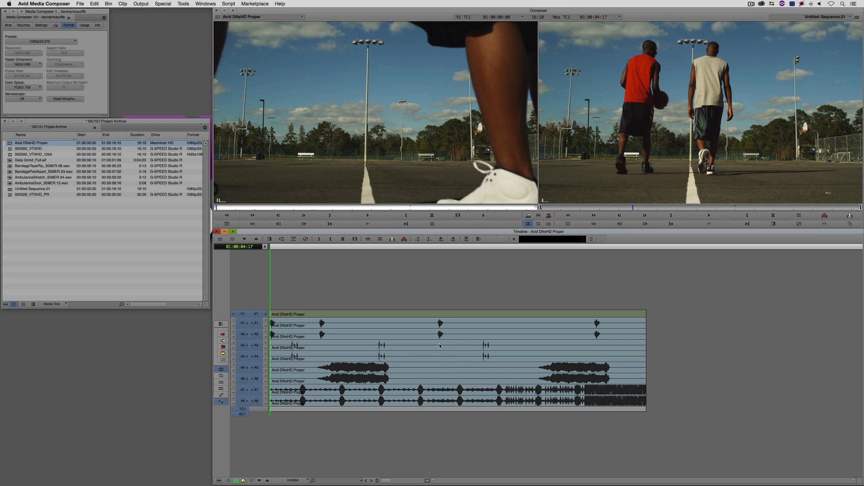
mouse_move(436, 379)
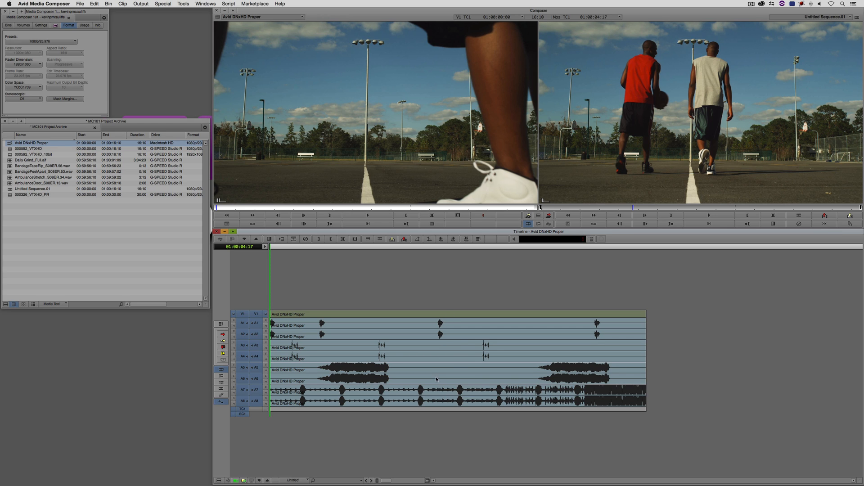
mouse_move(403, 407)
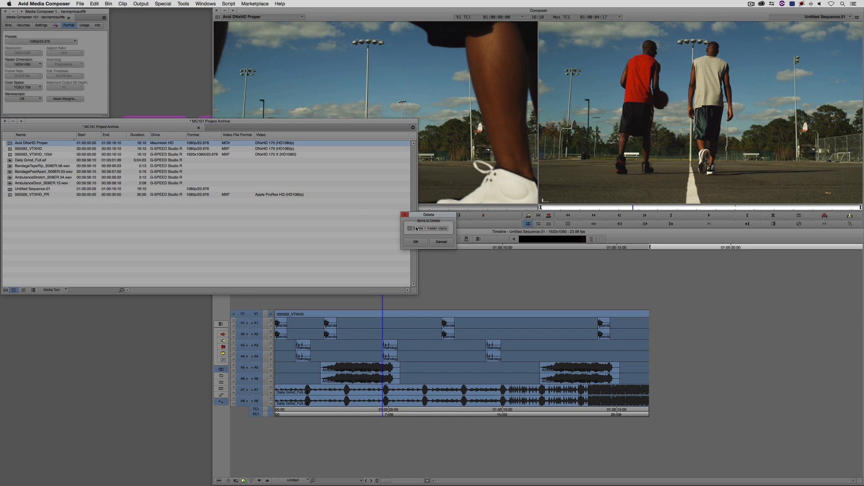
- Confirm deleting the Avid DNxHD Proper master clip and load the 000326_VTXHD_PR clip
left_click(416, 242)
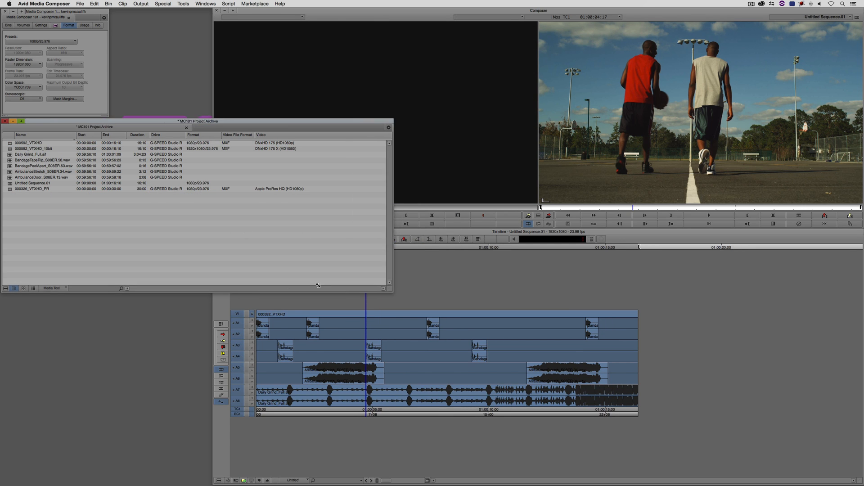
double_click(31, 188)
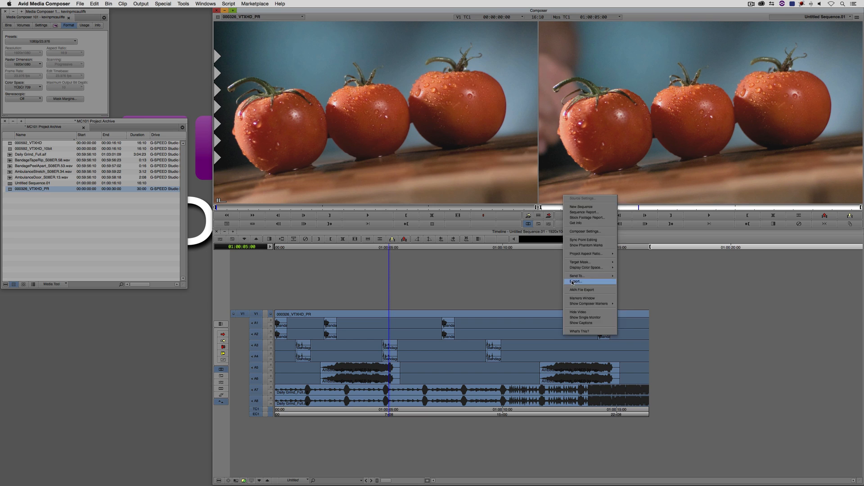
- Export the sequence to the desktop as a QuickTime movie named ProRes
left_click(576, 282)
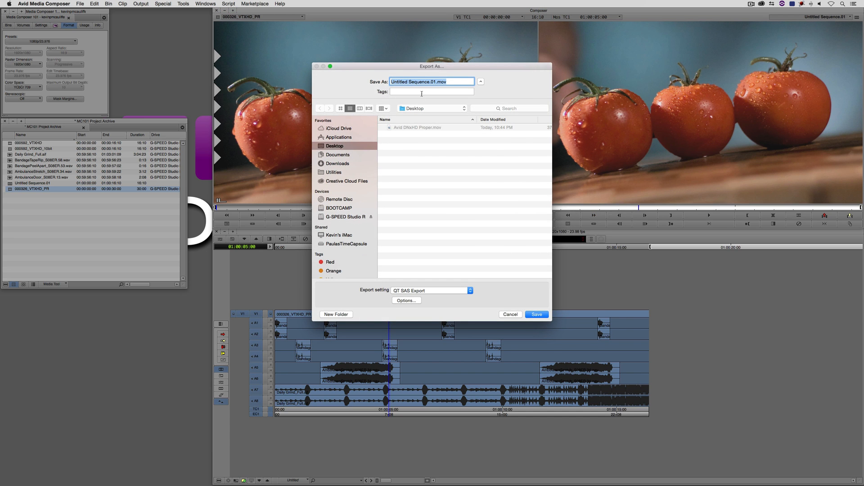
type("P")
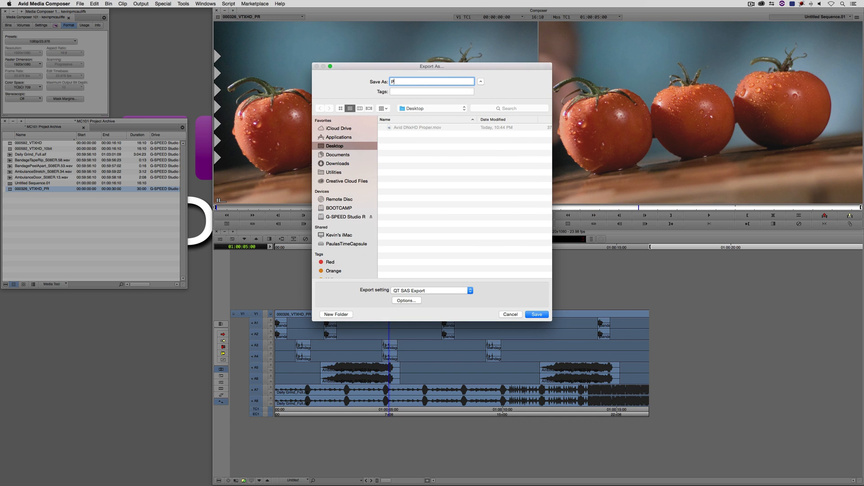
type("ProRes")
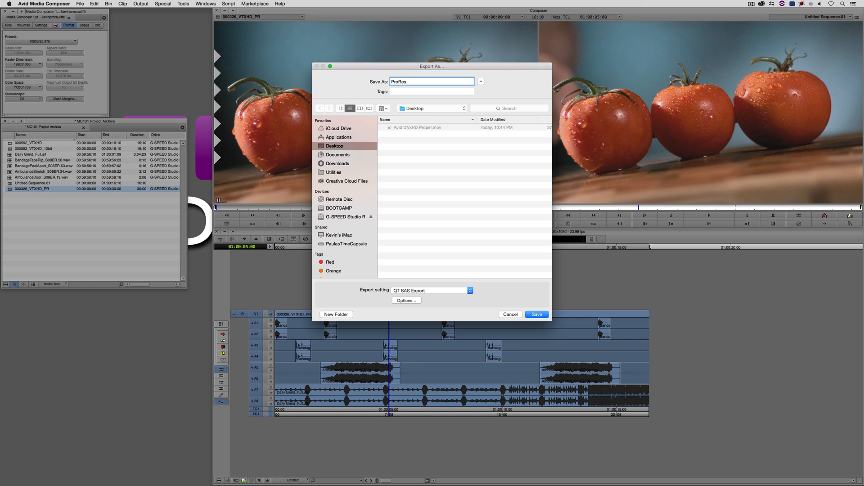
left_click(535, 314)
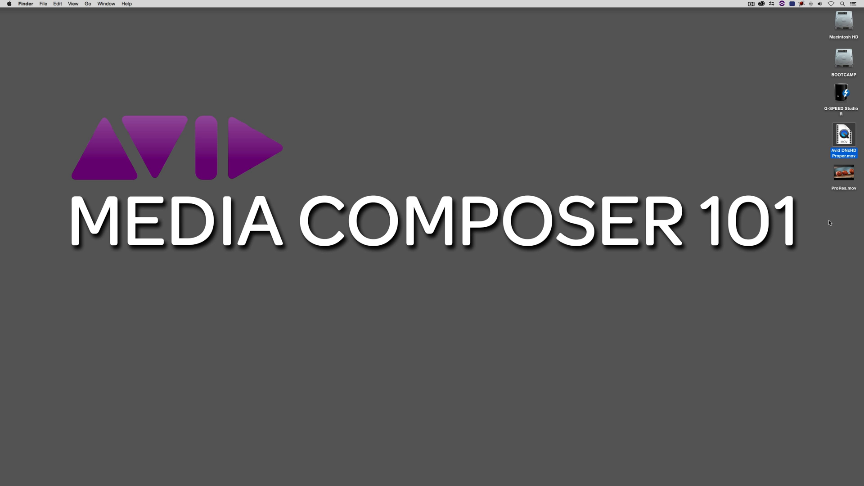
mouse_move(842, 213)
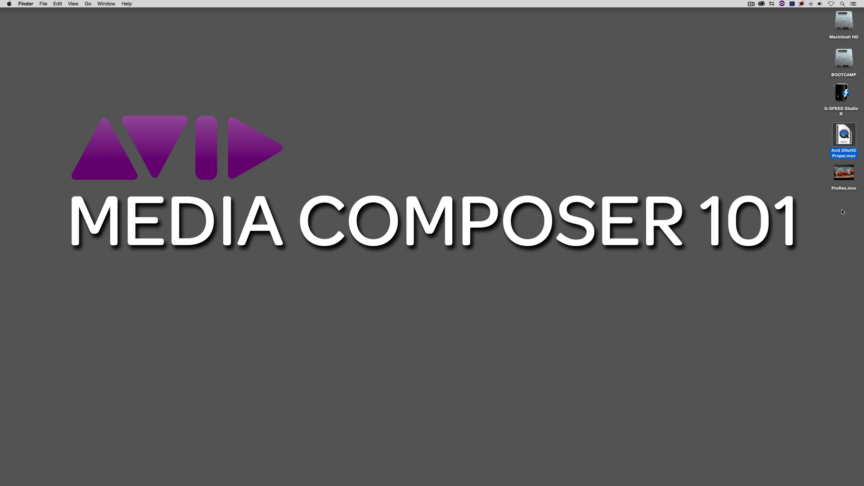
mouse_move(815, 184)
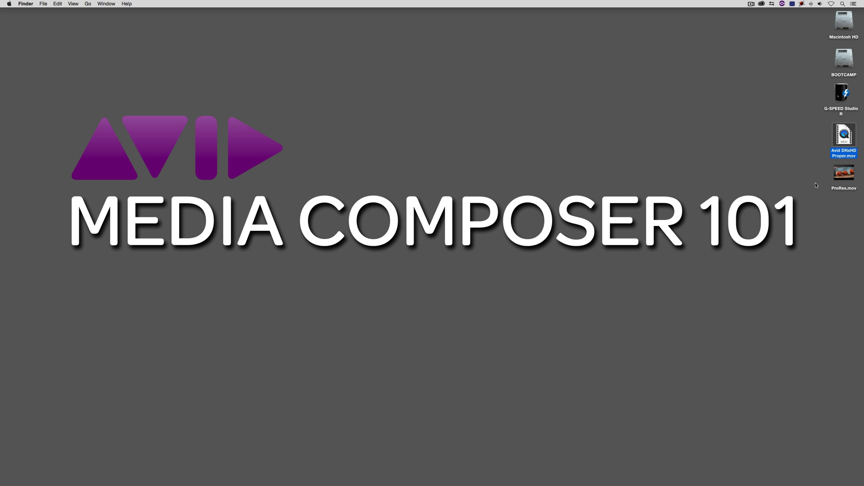
- Open ProRes.mov from the desktop in QuickTime Player 7 via Open With
right_click(844, 172)
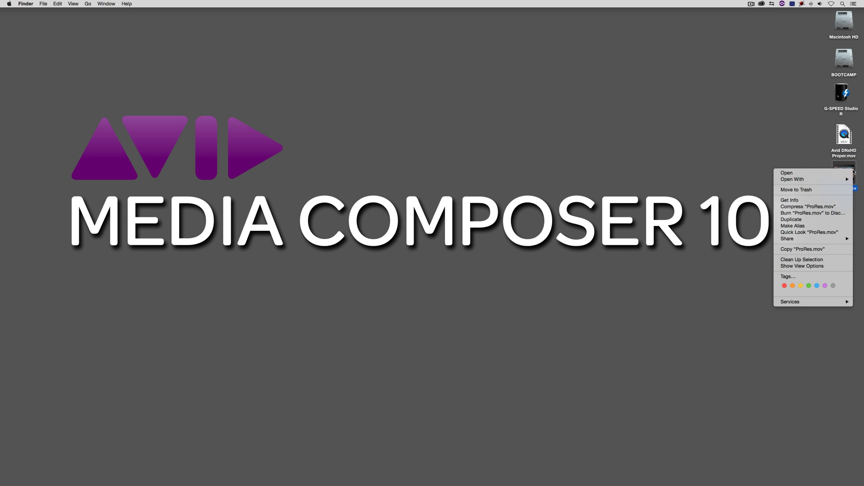
left_click(792, 179)
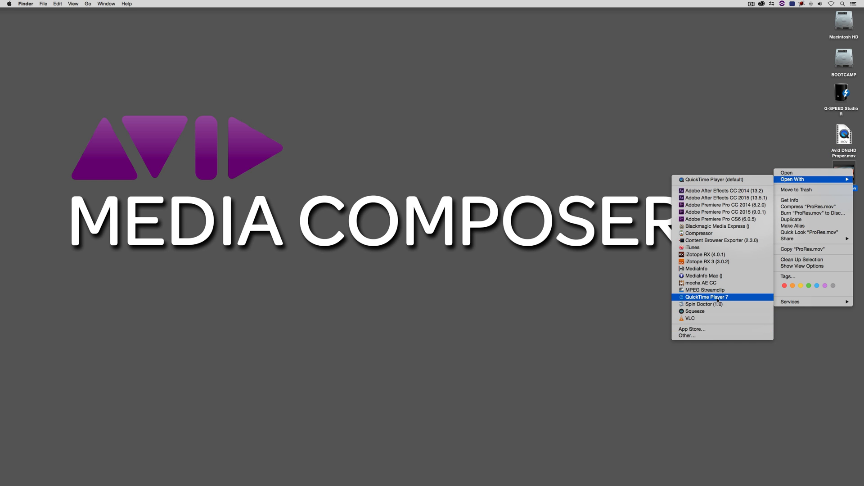
left_click(707, 297)
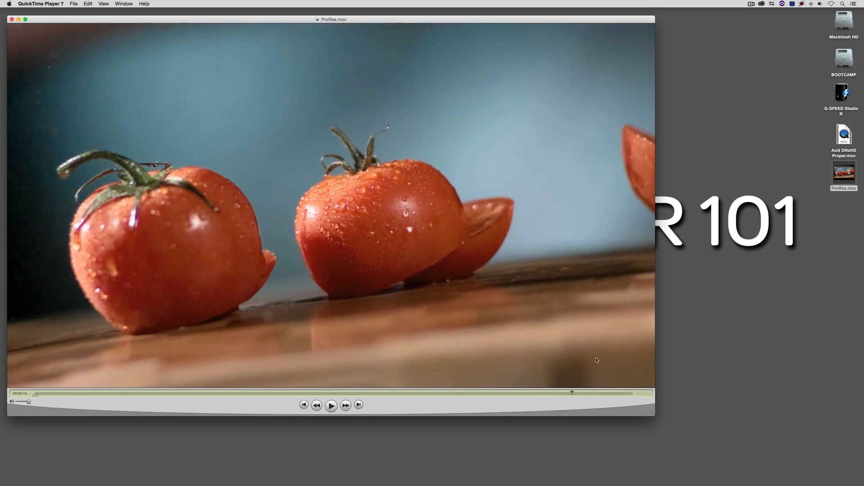
- Scrub ProRes.mov to its start and show the Movie Inspector with its format and audio details
left_click_drag(572, 392, 127, 393)
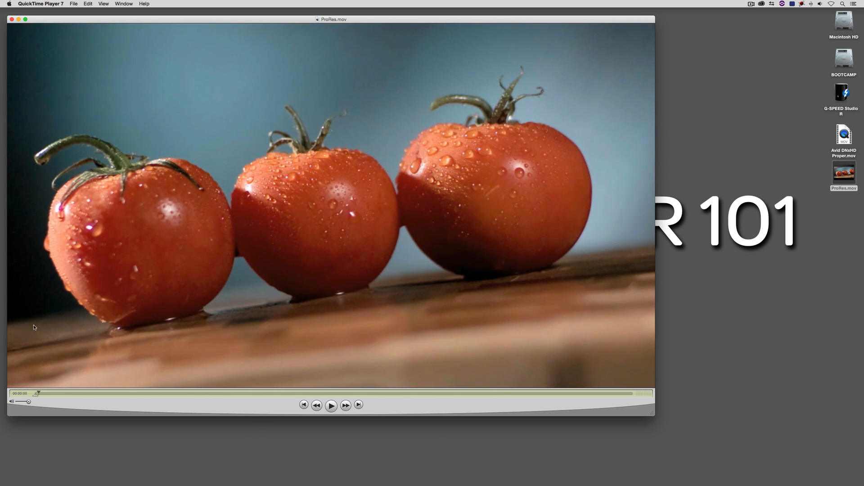
left_click(123, 4)
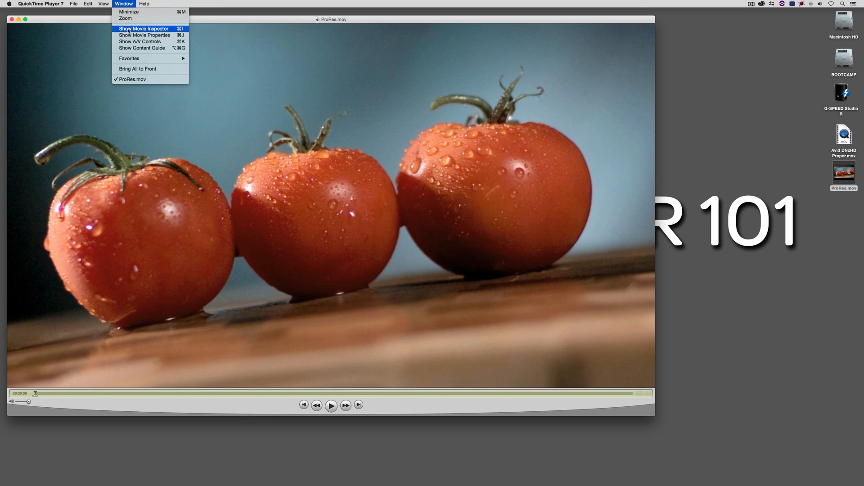
left_click(143, 29)
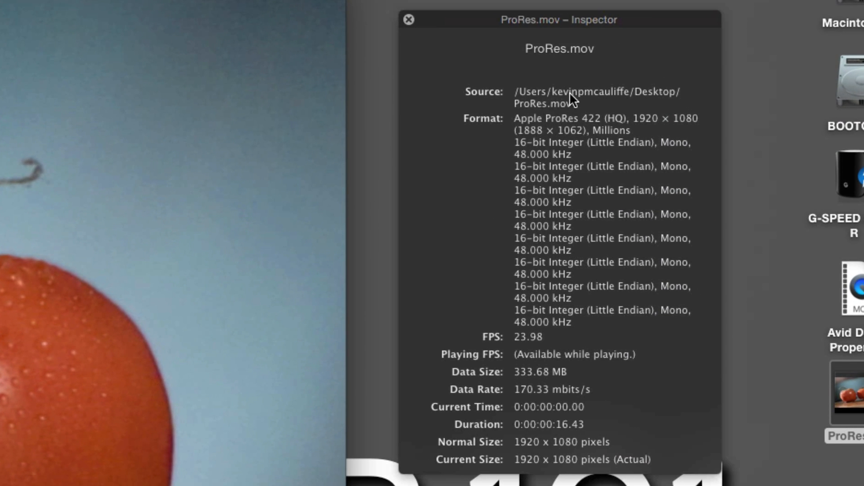
mouse_move(620, 80)
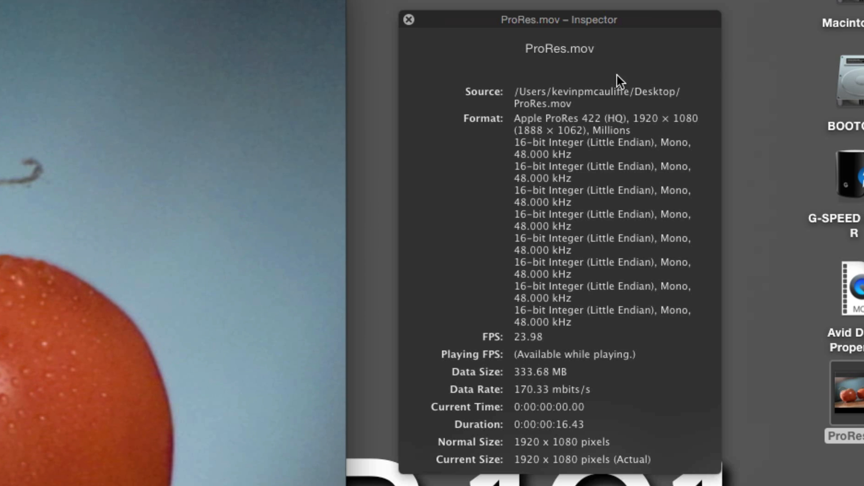
mouse_move(407, 196)
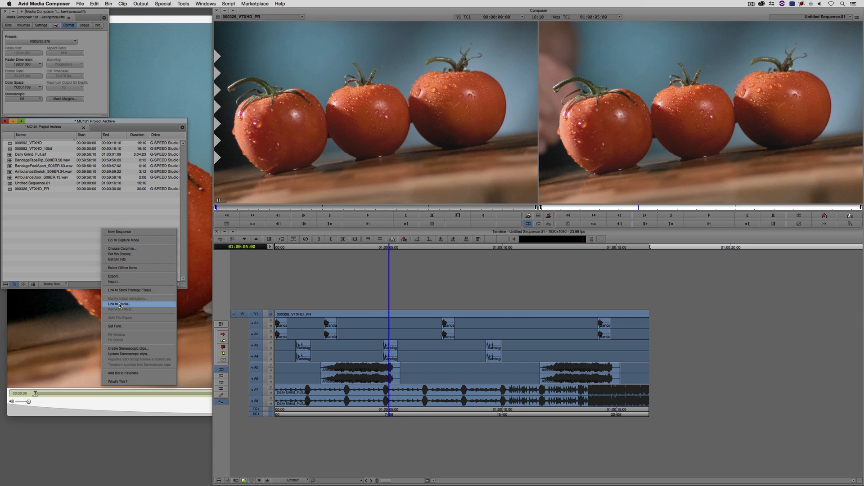
- Link ProRes.mov into the bin as a clip and reload the original sequence in the timeline
left_click(118, 303)
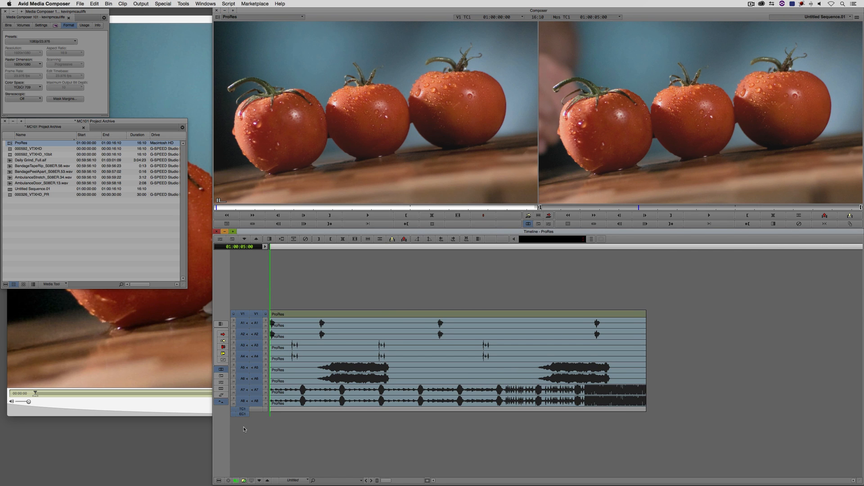
left_click(345, 360)
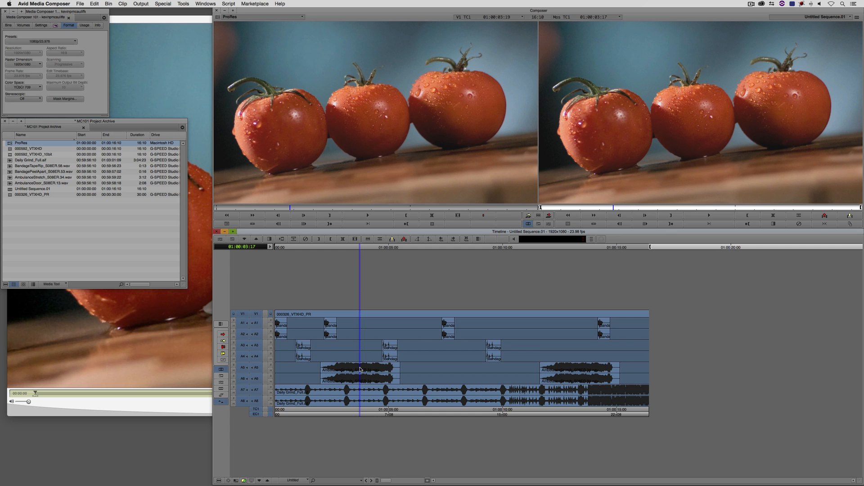
mouse_move(200, 291)
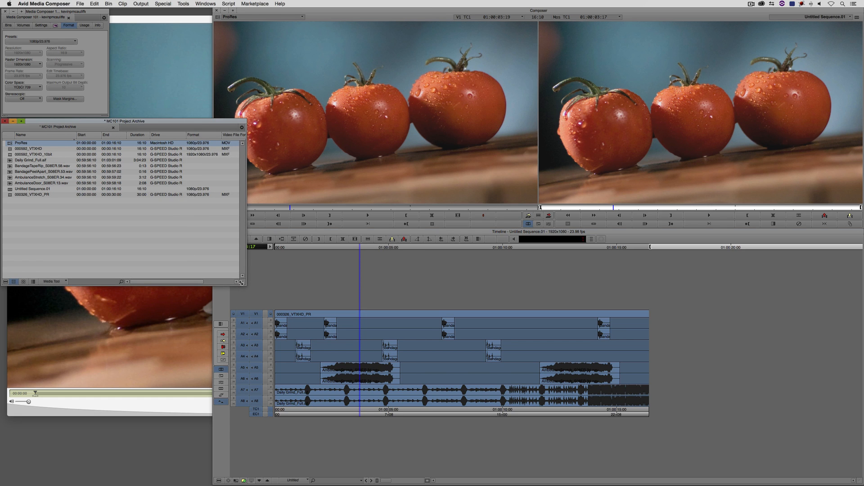
- Load the 000060_VTXHD_10bit clip into the Source monitor, showing it as DNxHD 175X
left_click(36, 154)
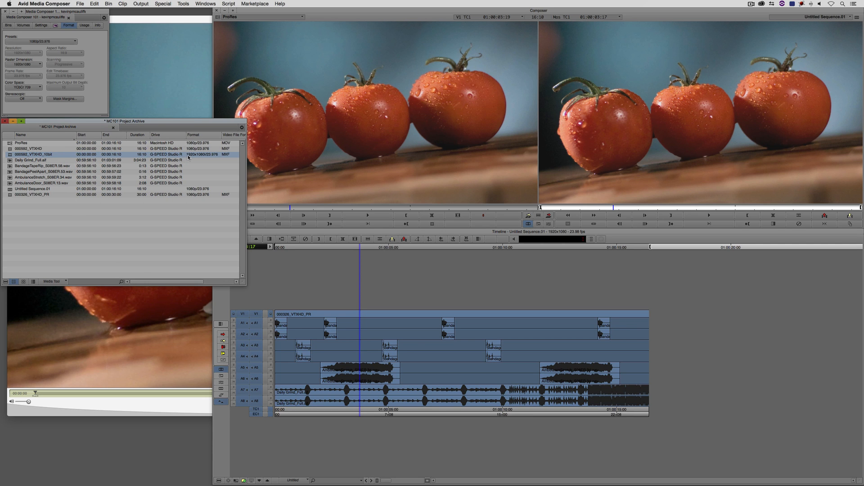
mouse_move(208, 157)
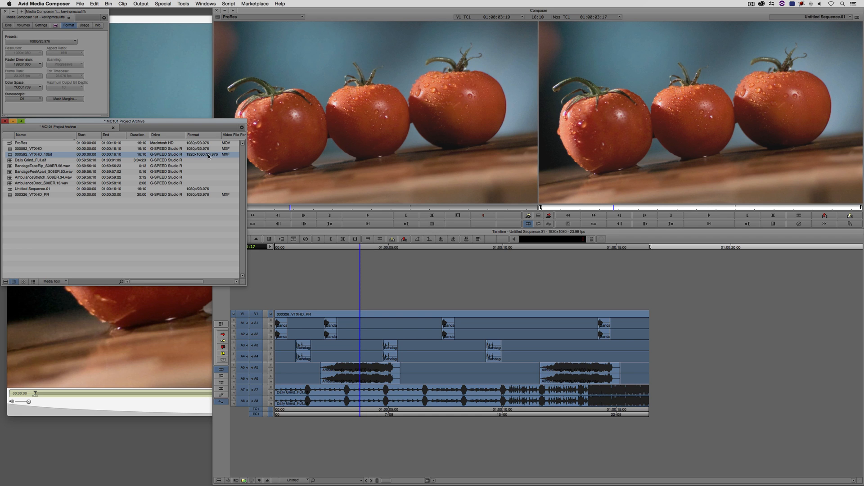
mouse_move(212, 237)
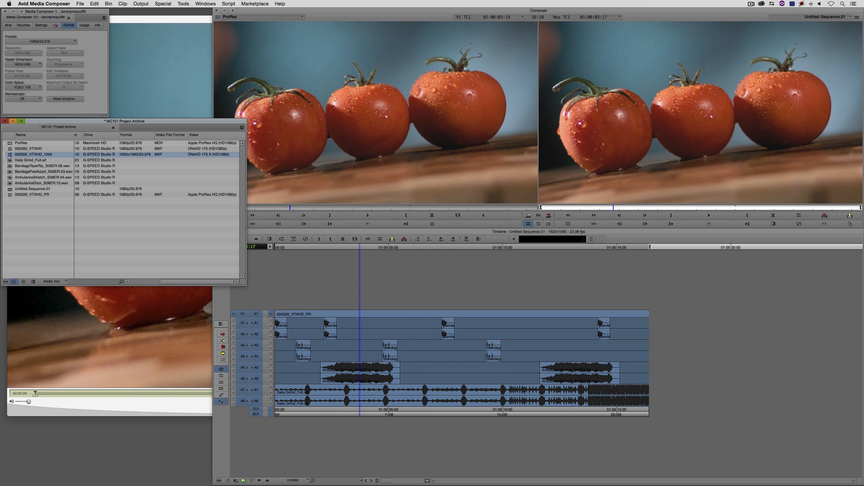
double_click(33, 154)
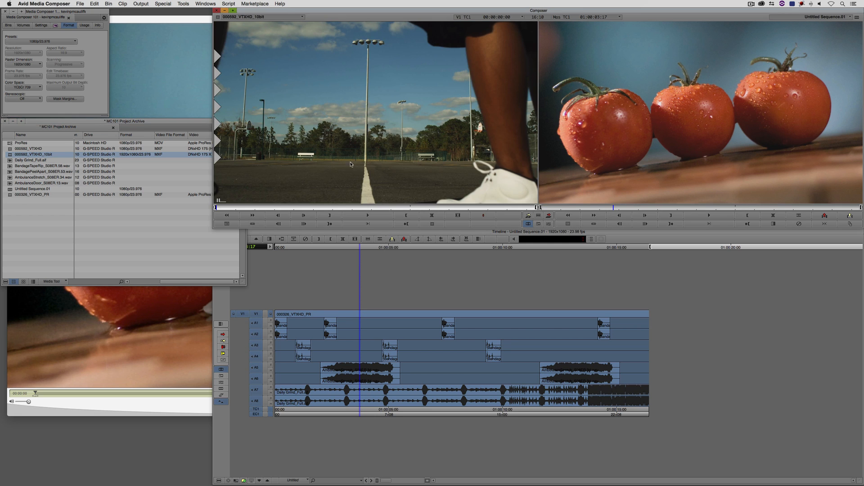
mouse_move(328, 362)
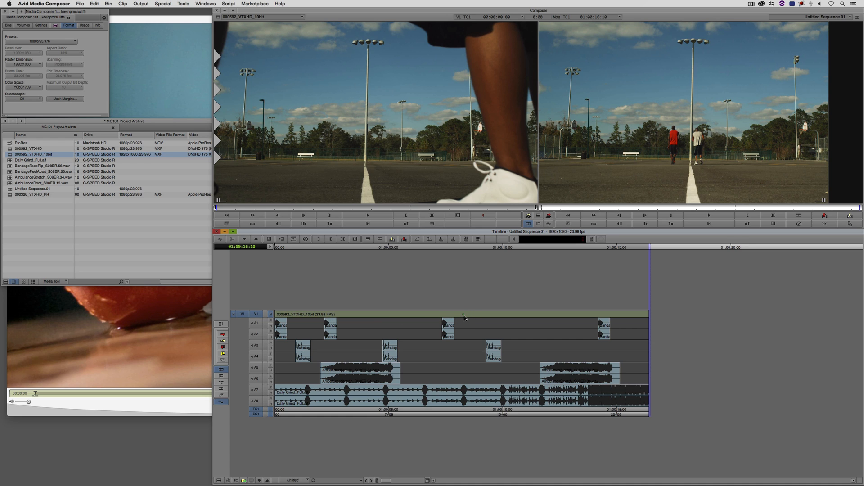
mouse_move(456, 314)
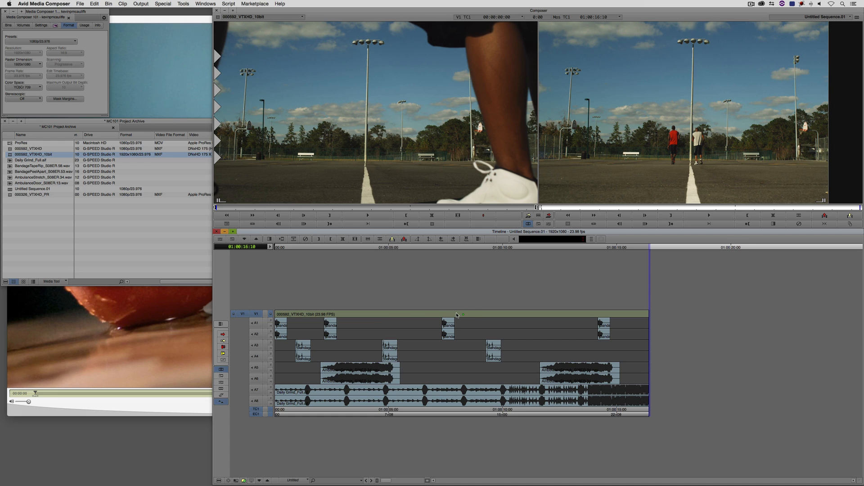
mouse_move(465, 315)
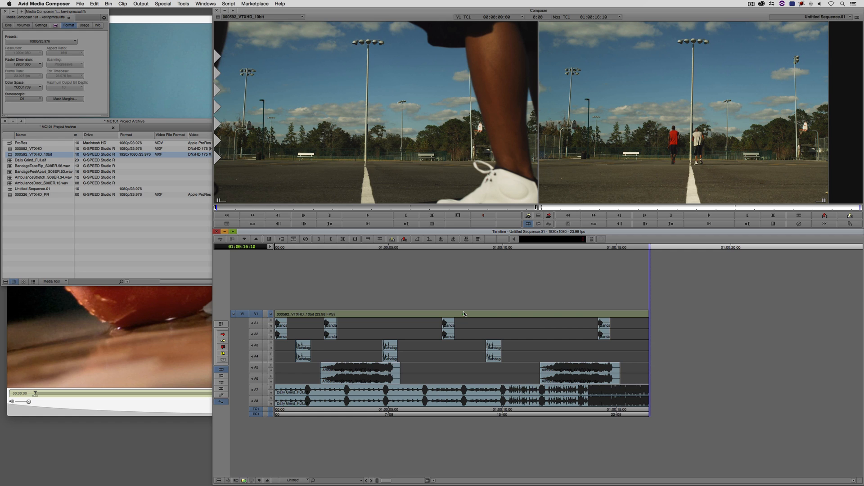
mouse_move(464, 314)
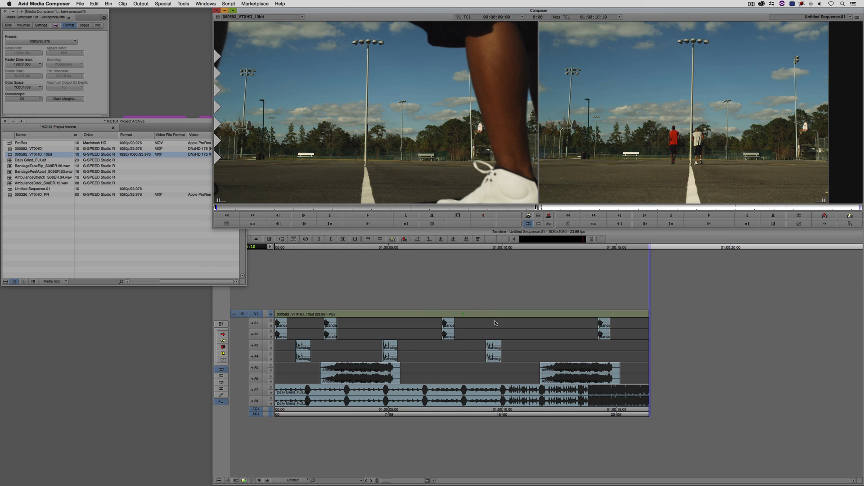
mouse_move(451, 315)
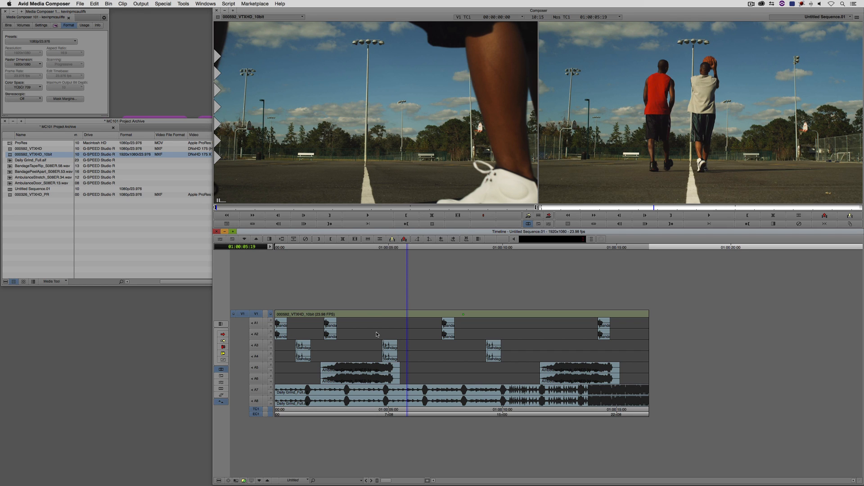
mouse_move(467, 351)
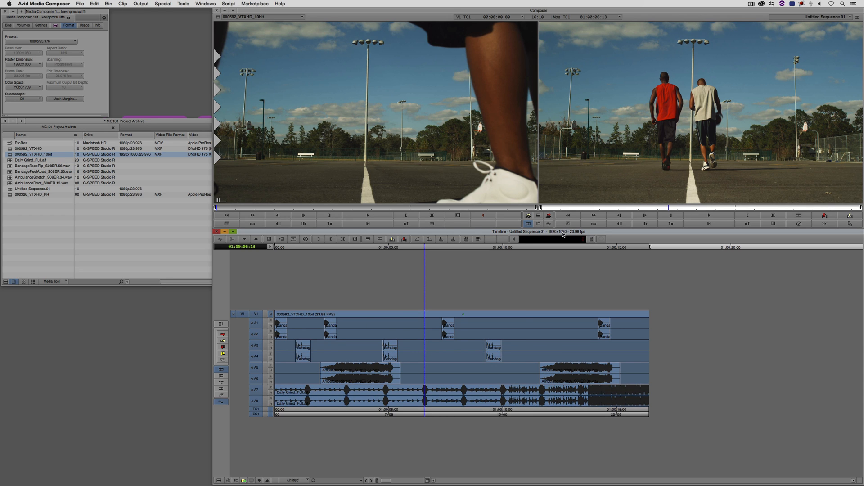
- Bring up the Record monitor context menu for the edited sequence
left_click(563, 238)
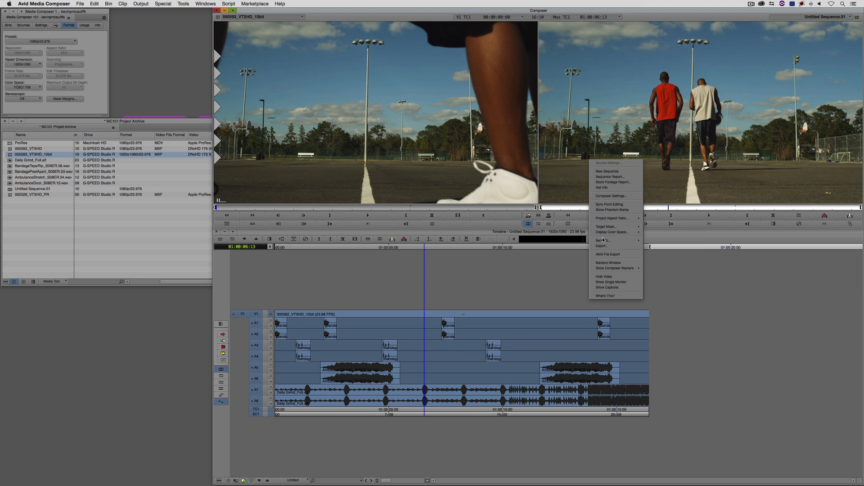
- Export with the QT SAS setting to the Desktop as 'Avid DNxHD Slight Difference'
left_click(602, 246)
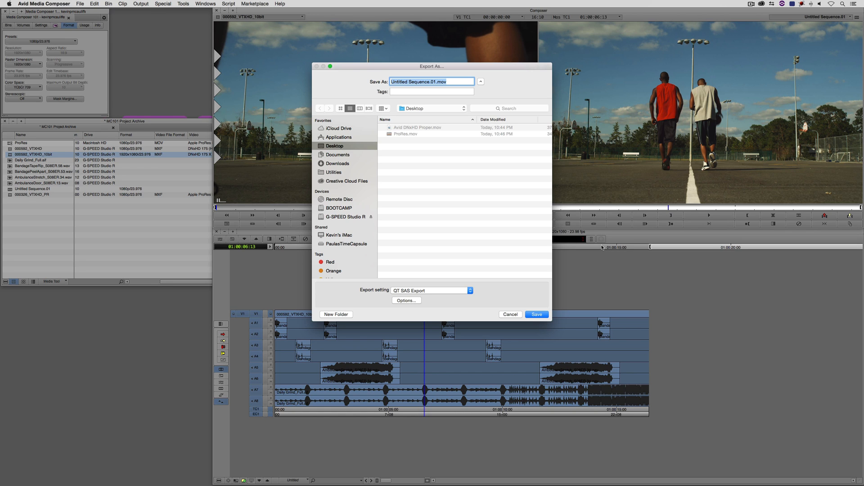
mouse_move(658, 49)
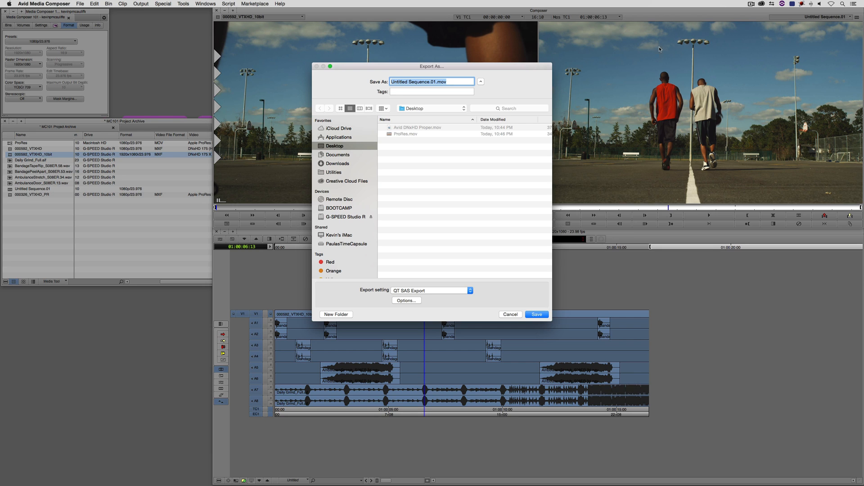
left_click(418, 126)
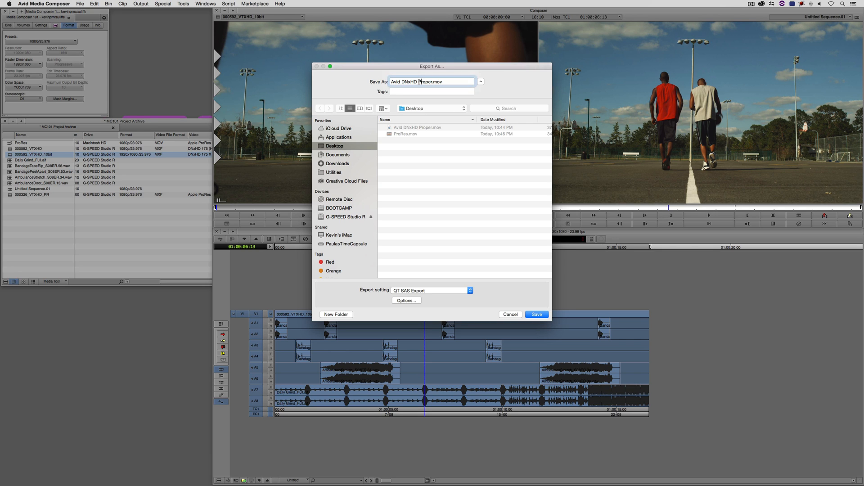
type("Avid DNxHD Si")
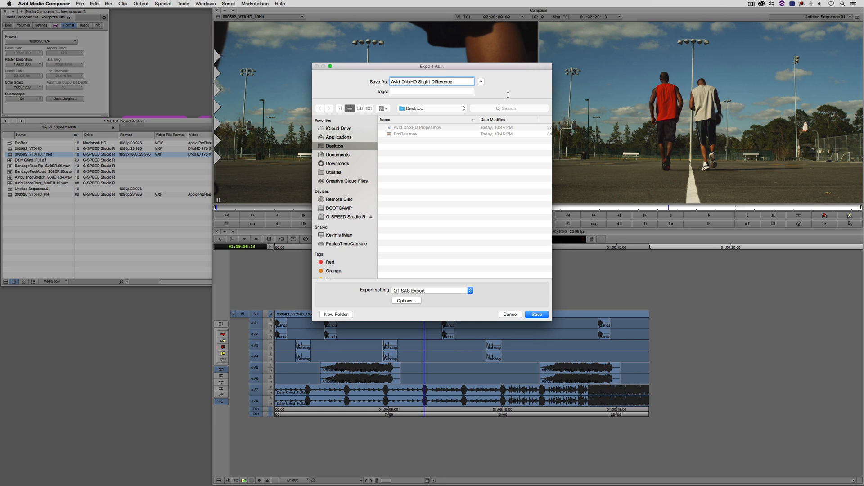
left_click(535, 314)
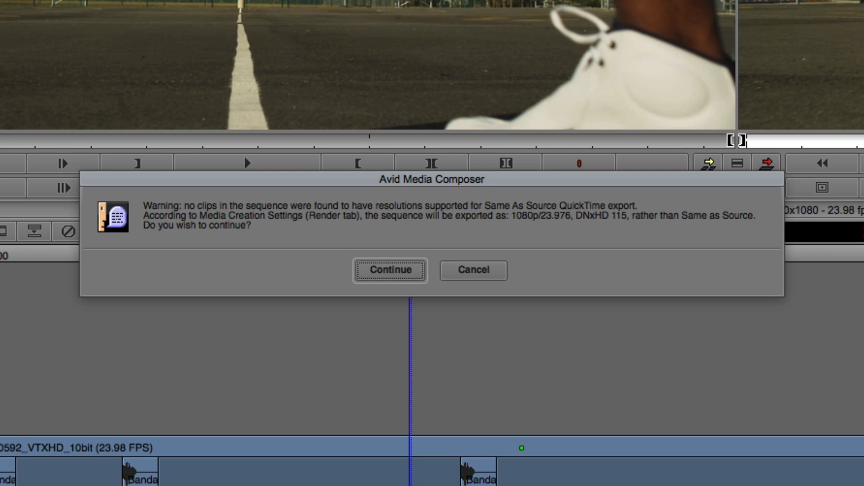
mouse_move(417, 225)
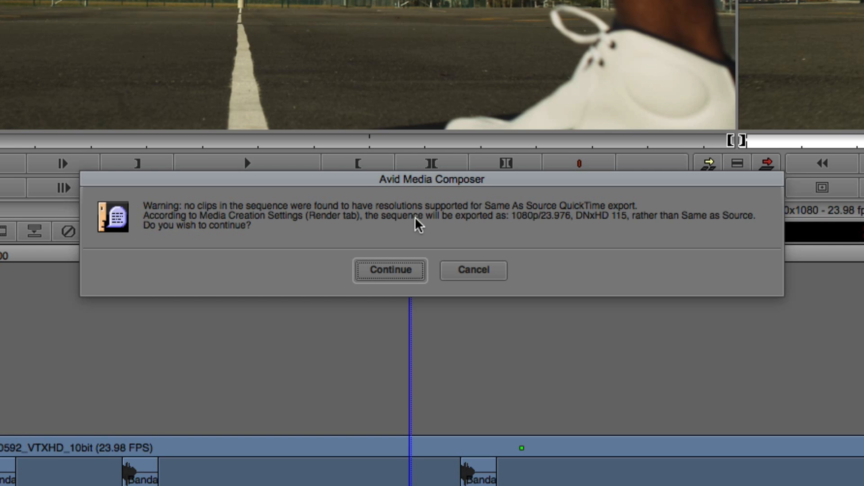
mouse_move(573, 223)
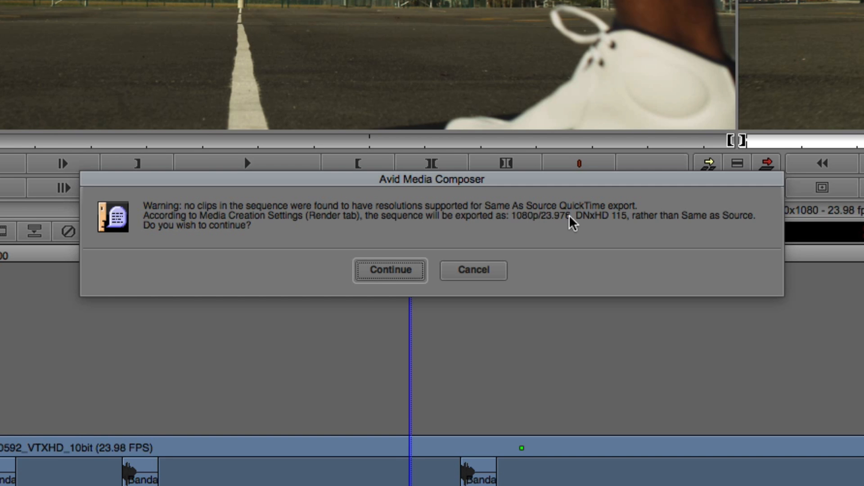
mouse_move(623, 227)
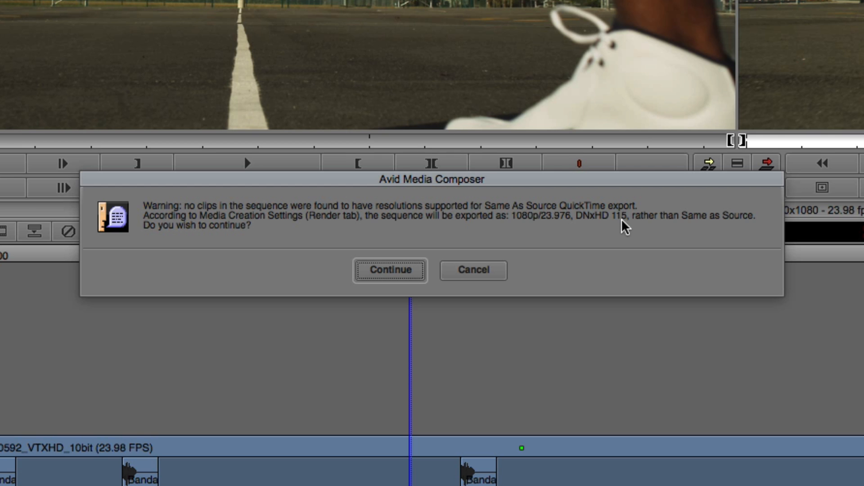
mouse_move(314, 217)
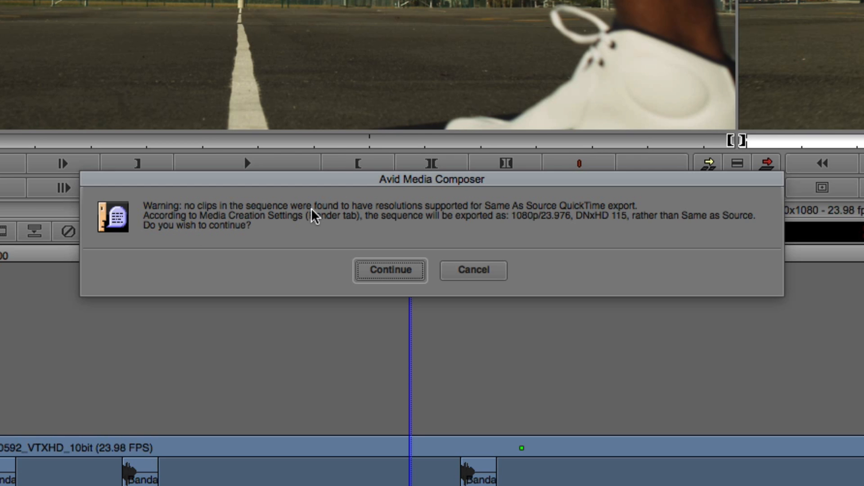
mouse_move(463, 200)
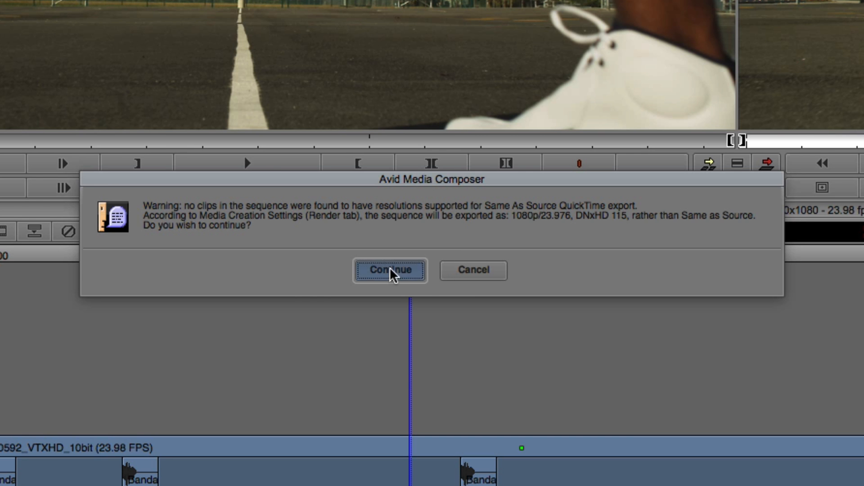
- Continue past the warning, exporting as 1080p/23.976 DNxHD 115 instead of same-as-source
left_click(390, 270)
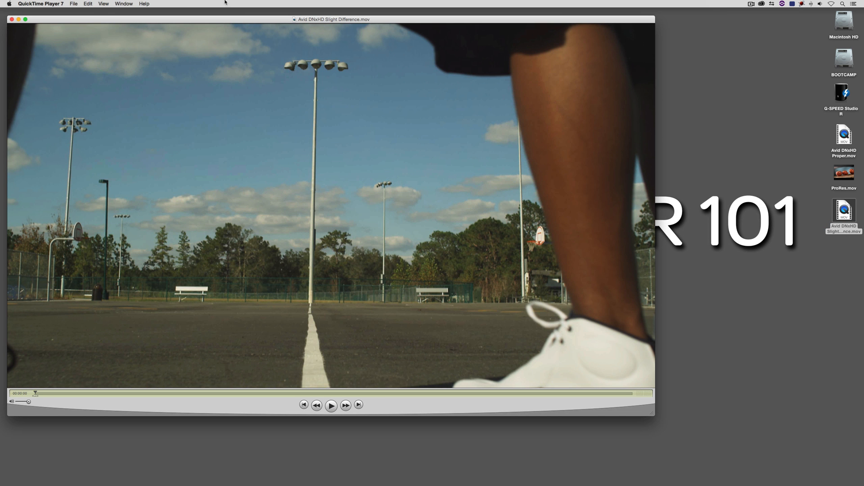
- Show the Movie Inspector: Avid DNxHD 1920×1080, mono 48 kHz tracks, 23.98 fps
left_click(124, 4)
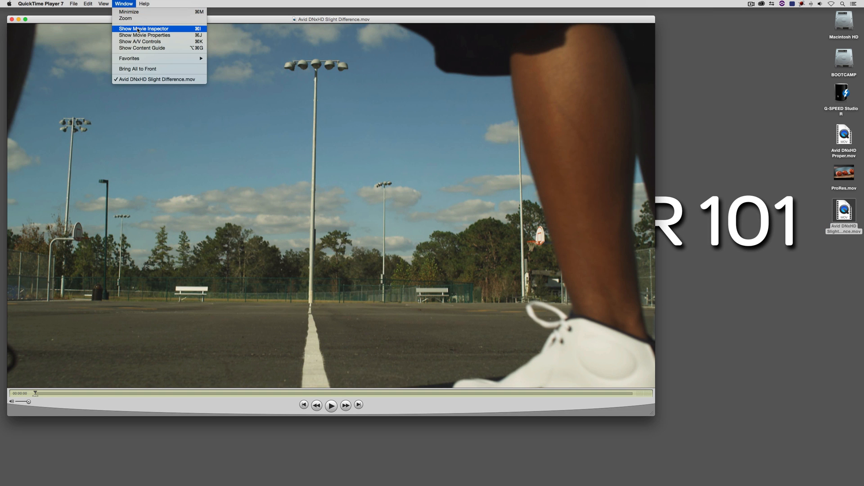
left_click(144, 28)
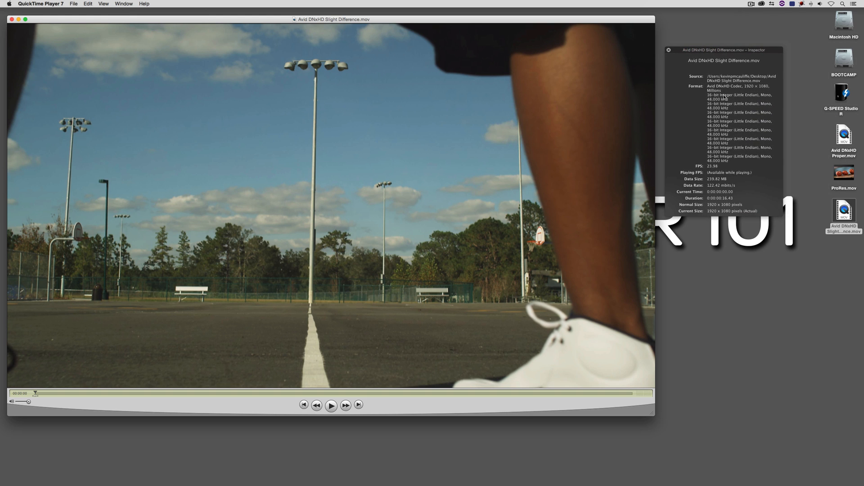
mouse_move(768, 89)
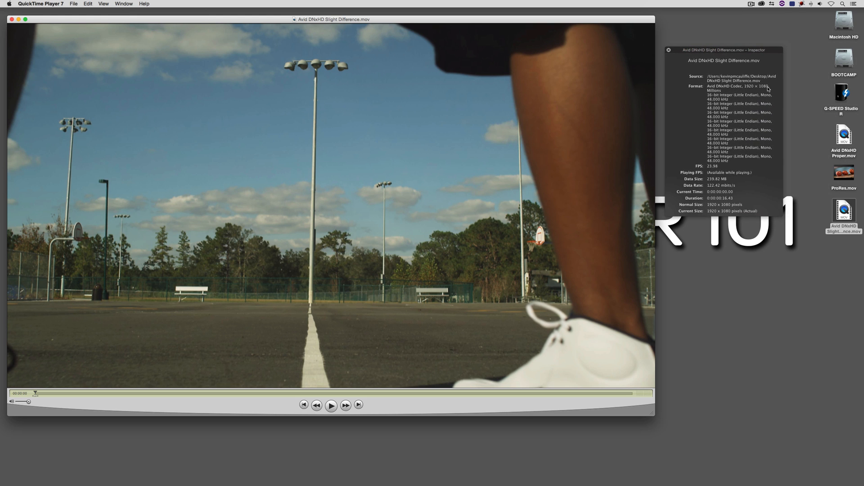
mouse_move(709, 89)
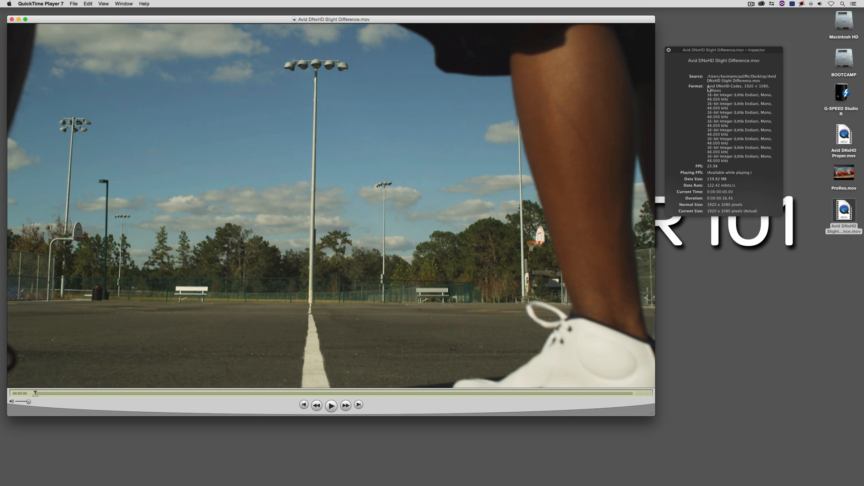
mouse_move(711, 101)
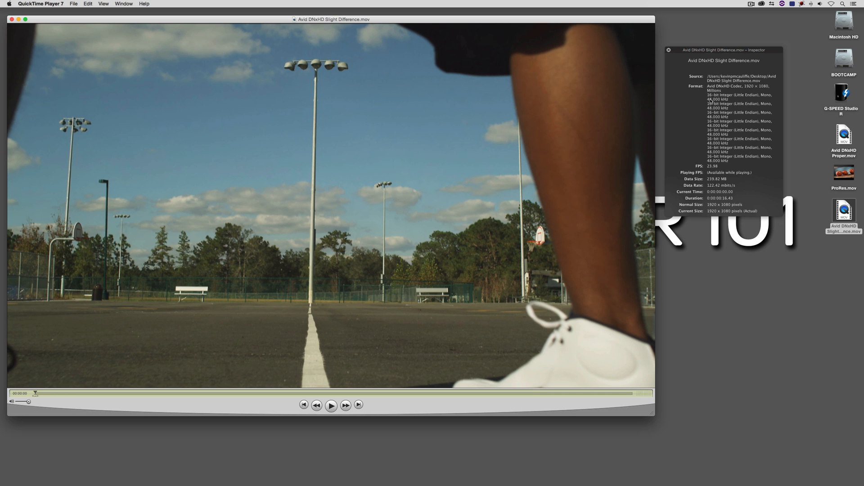
- Open the exported desktop file in MediaInfo, reporting DNxHD 116 video with eight PCM streams
right_click(843, 212)
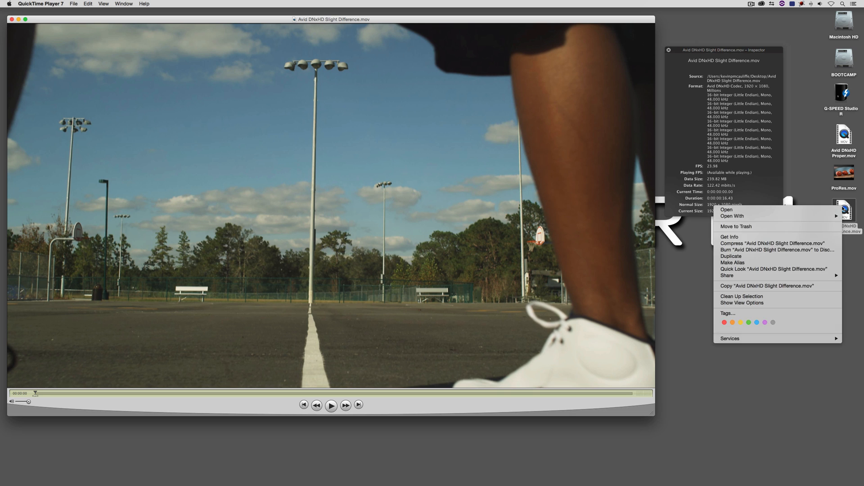
left_click(732, 215)
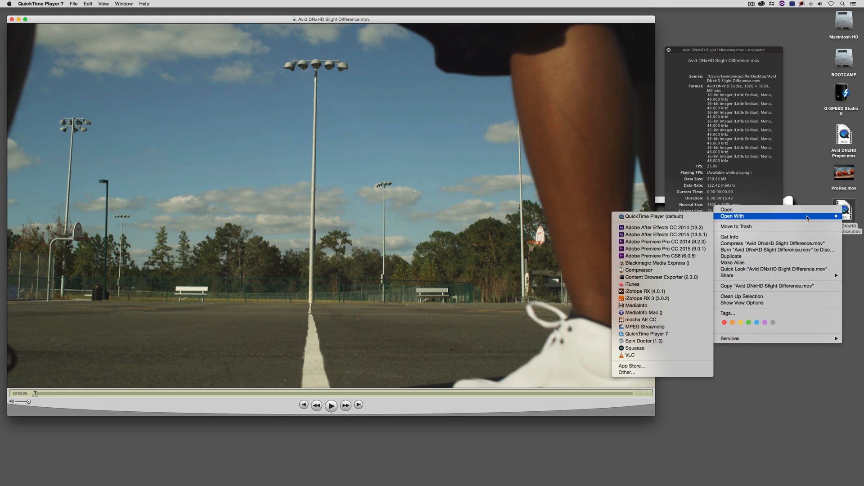
left_click(692, 307)
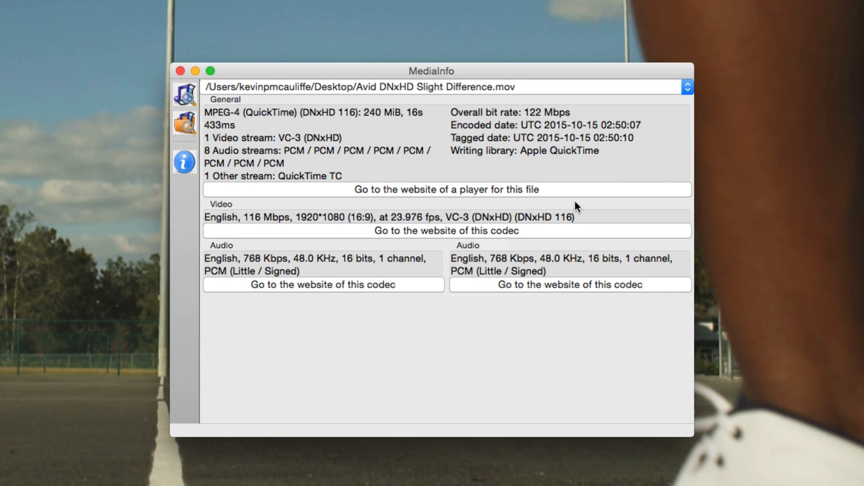
mouse_move(558, 226)
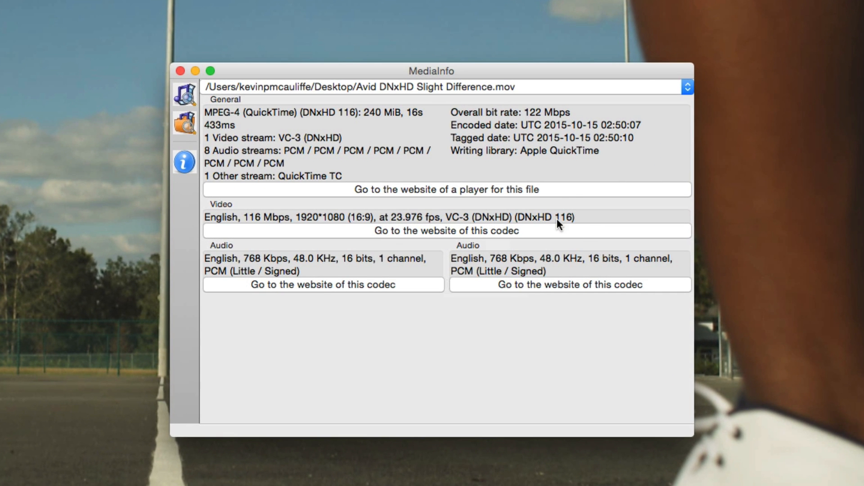
mouse_move(568, 229)
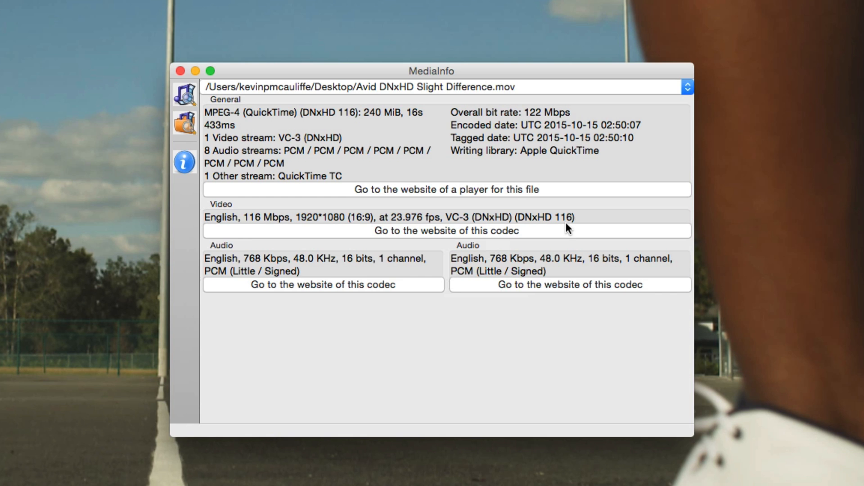
mouse_move(555, 231)
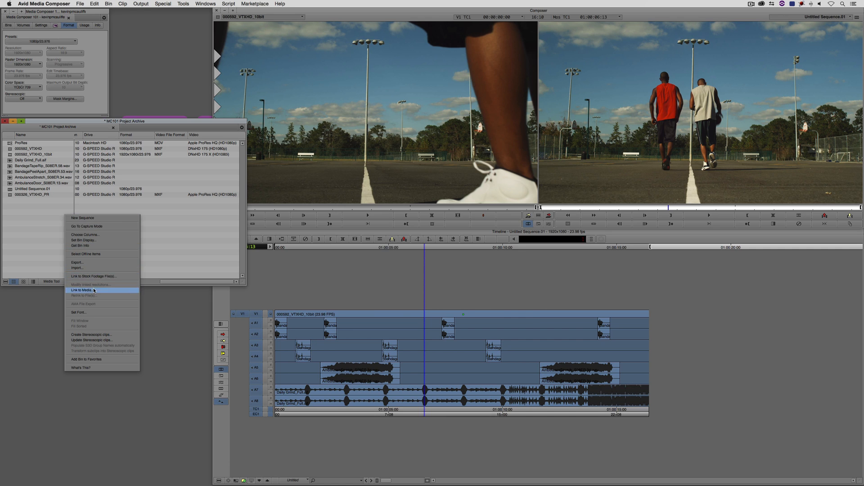
- Link Avid DNxHD Slight Difference.mov into the bin and load it in the Source monitor
left_click(81, 291)
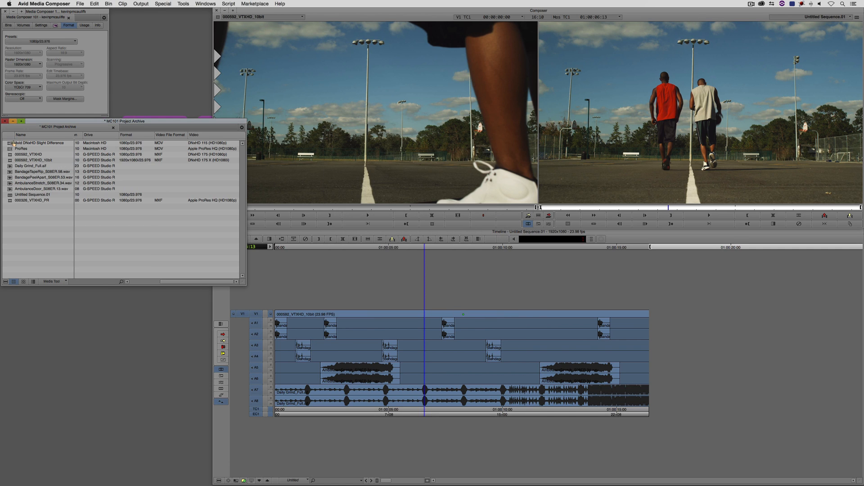
double_click(39, 143)
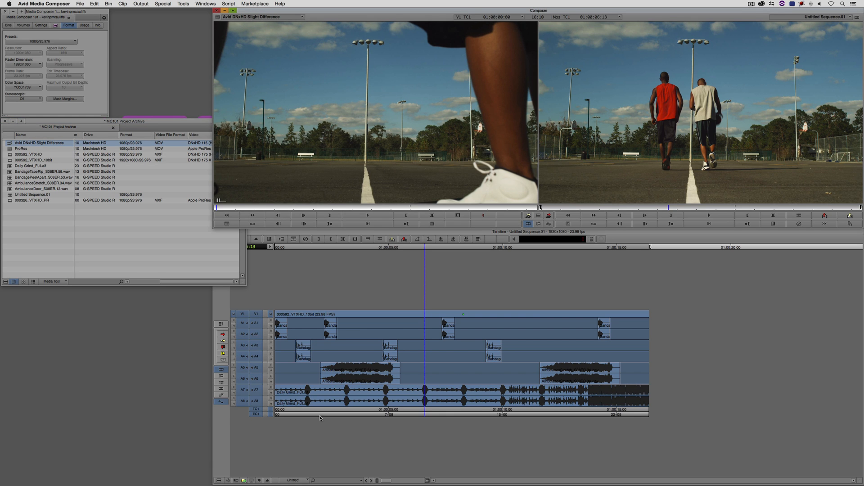